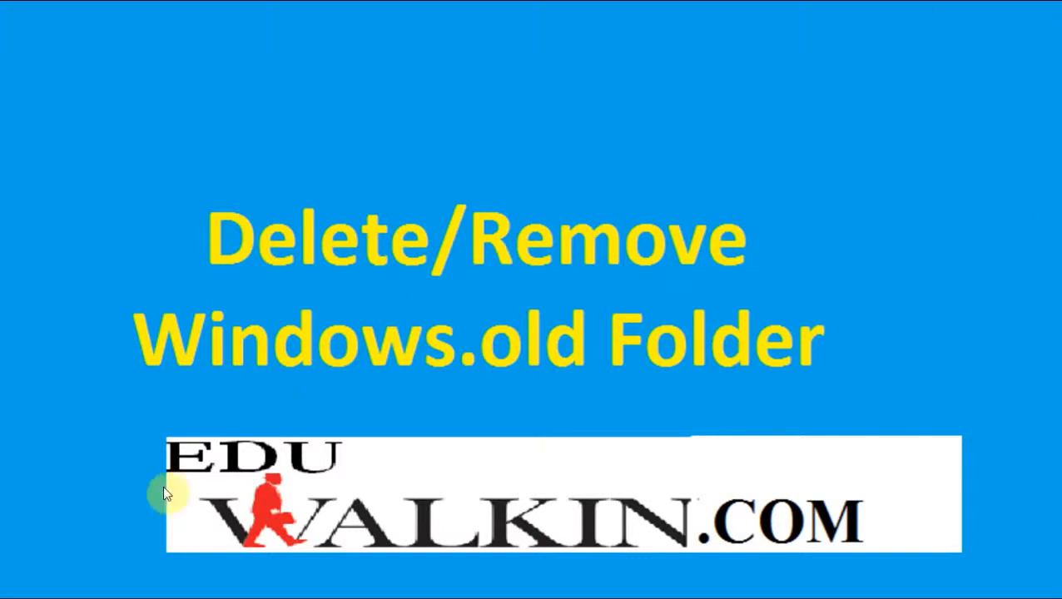
mouse_move(379, 345)
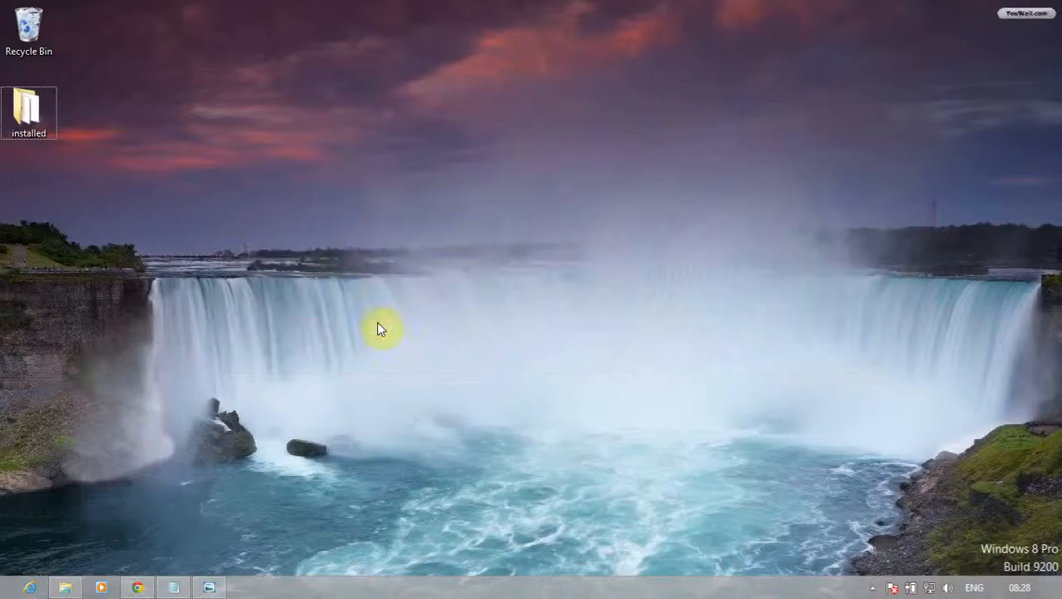
mouse_move(418, 175)
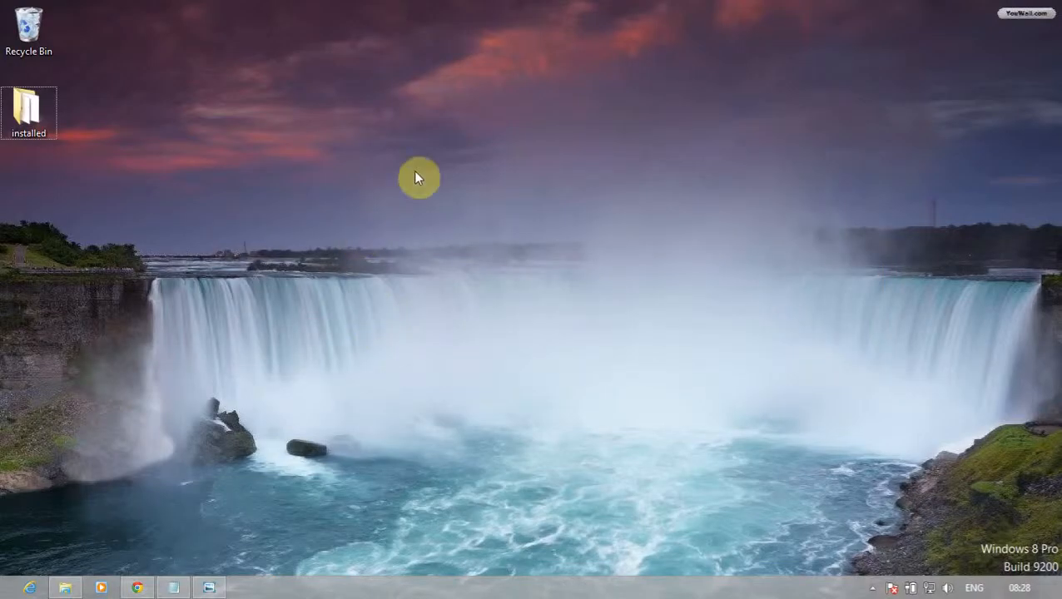
mouse_move(68, 153)
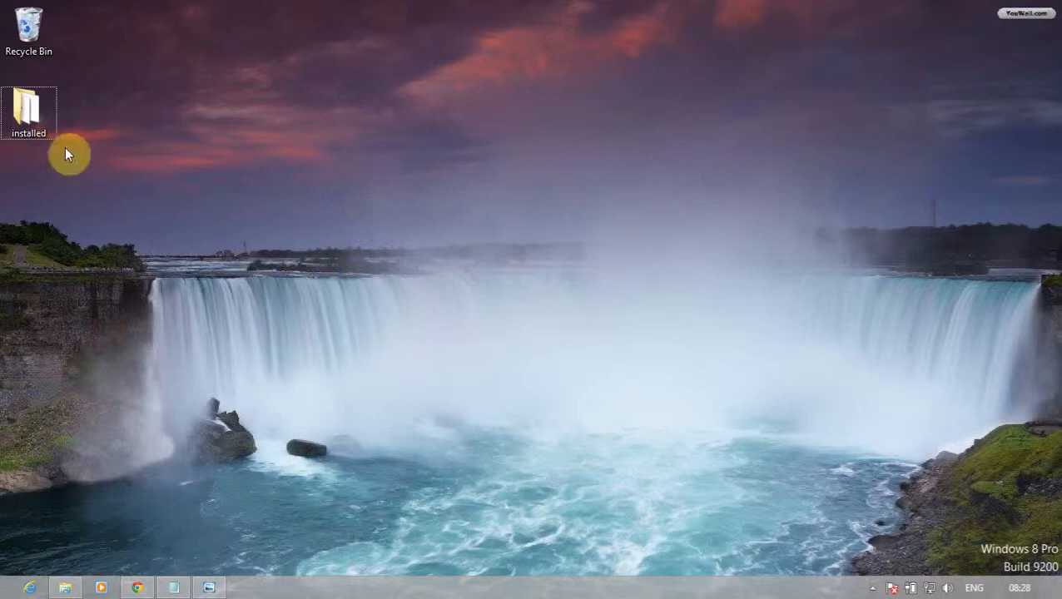
Try deleting Windows.old from Local Disk C: with admin permission, then cancel the deletion.
double_click(32, 104)
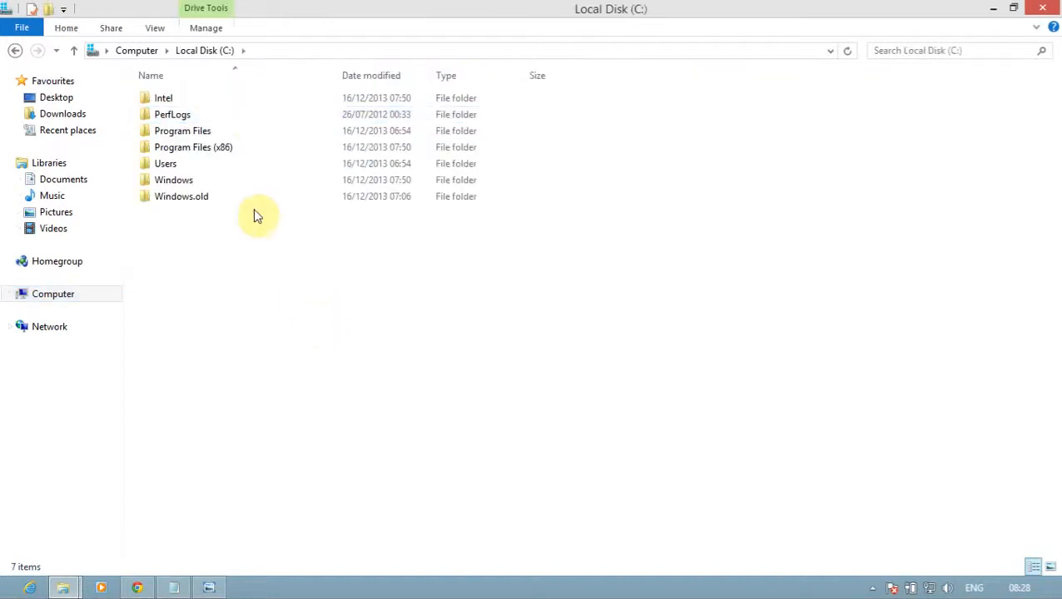
click(181, 196)
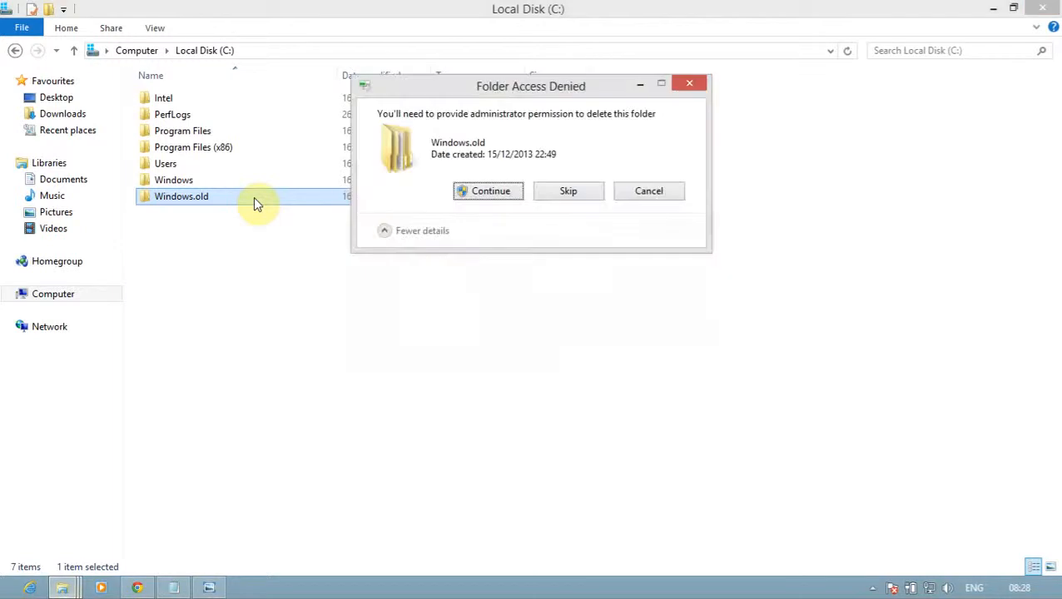
click(488, 191)
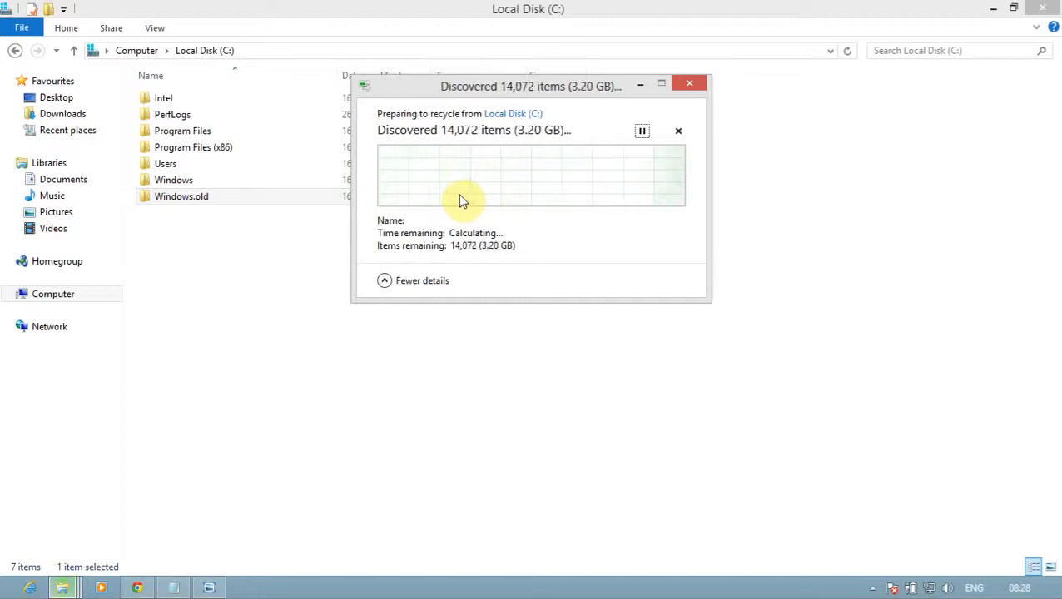
mouse_move(538, 215)
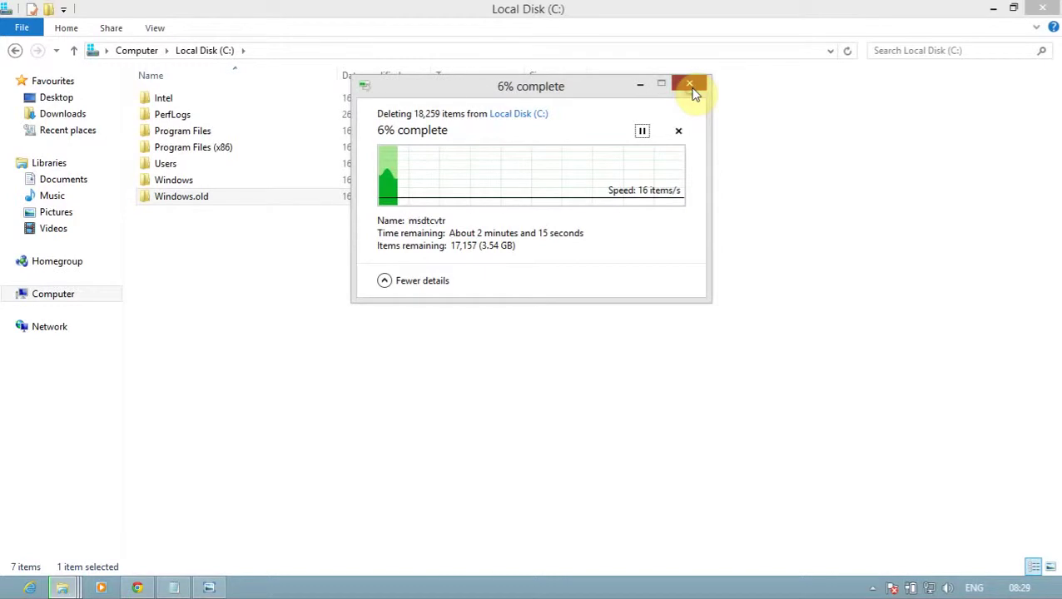
click(689, 84)
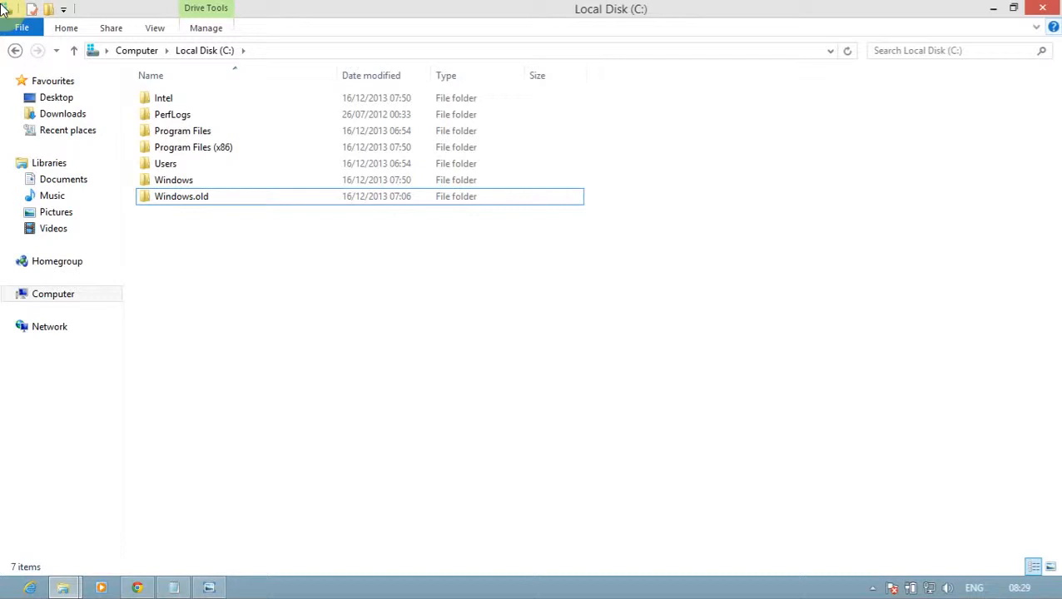
mouse_move(377, 419)
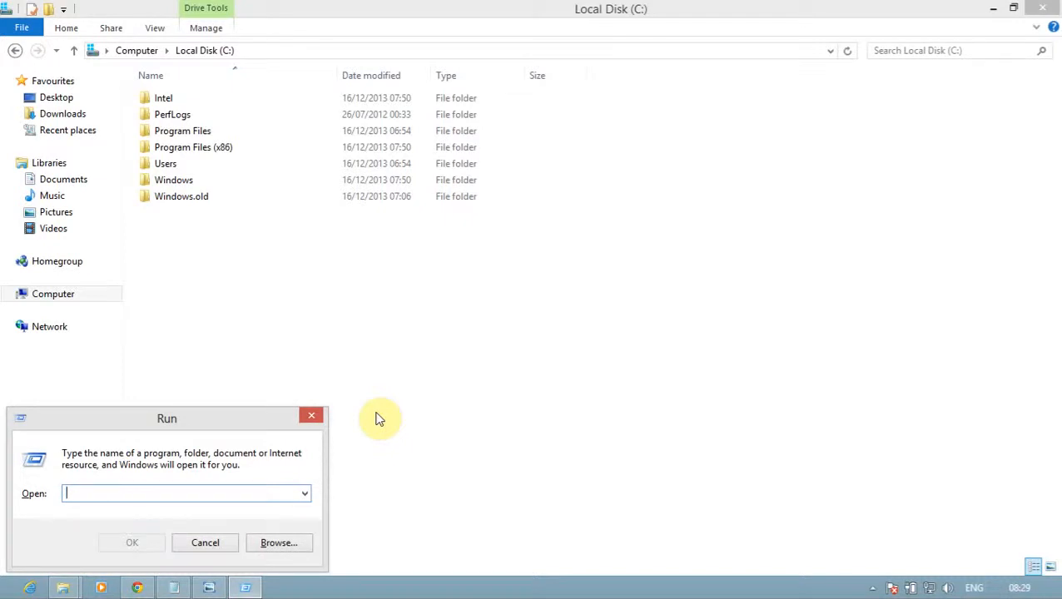
Enter cleanmgr in the Run box.
text(cl)
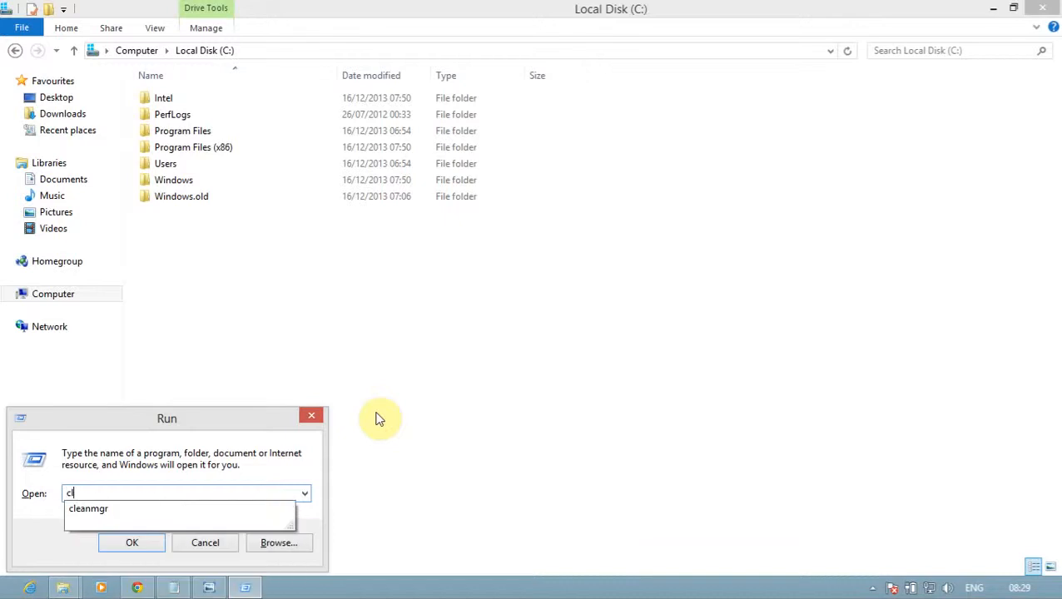
text(eanmgr)
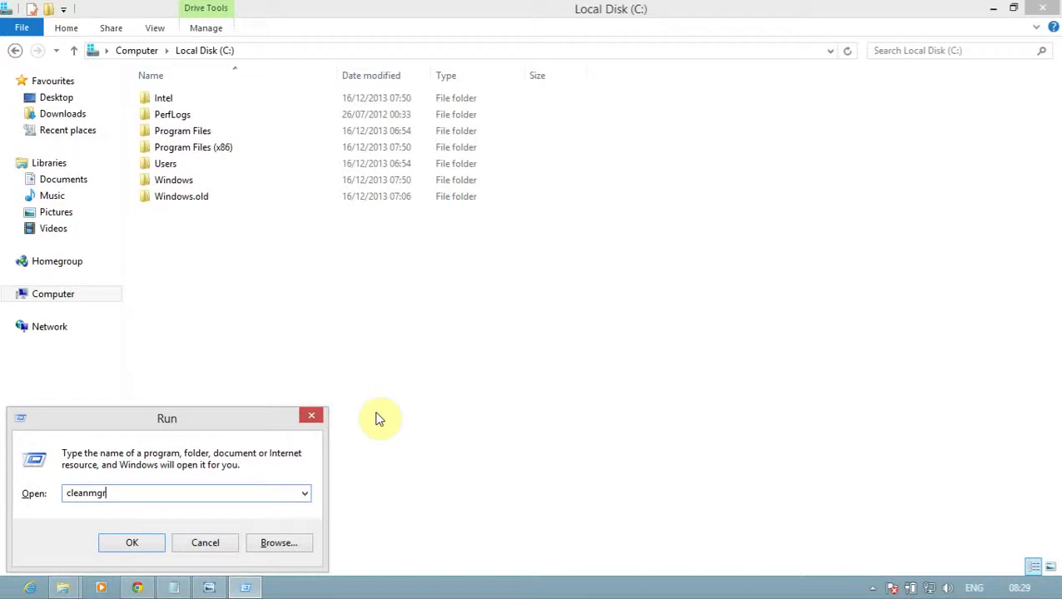
Launch Disk Clean-up and scan drive C:, finding about 6 MB to gain.
click(138, 543)
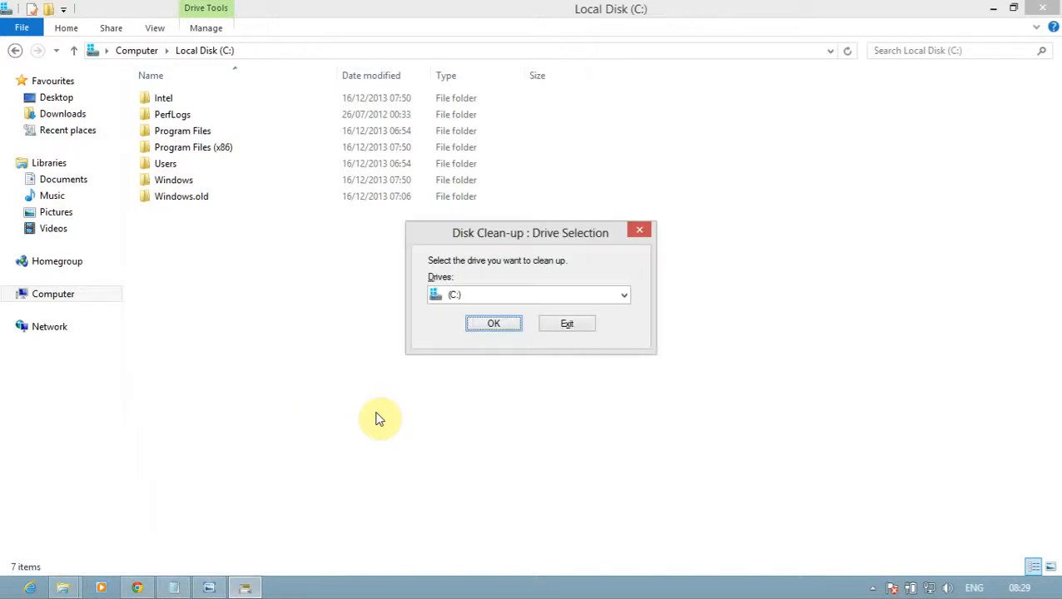
mouse_move(347, 402)
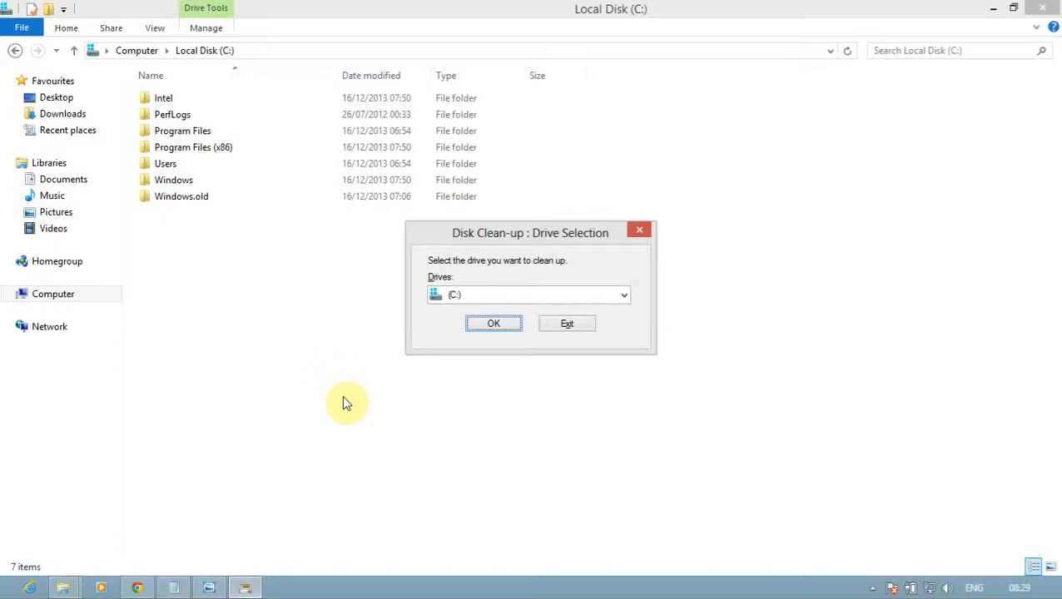
mouse_move(396, 380)
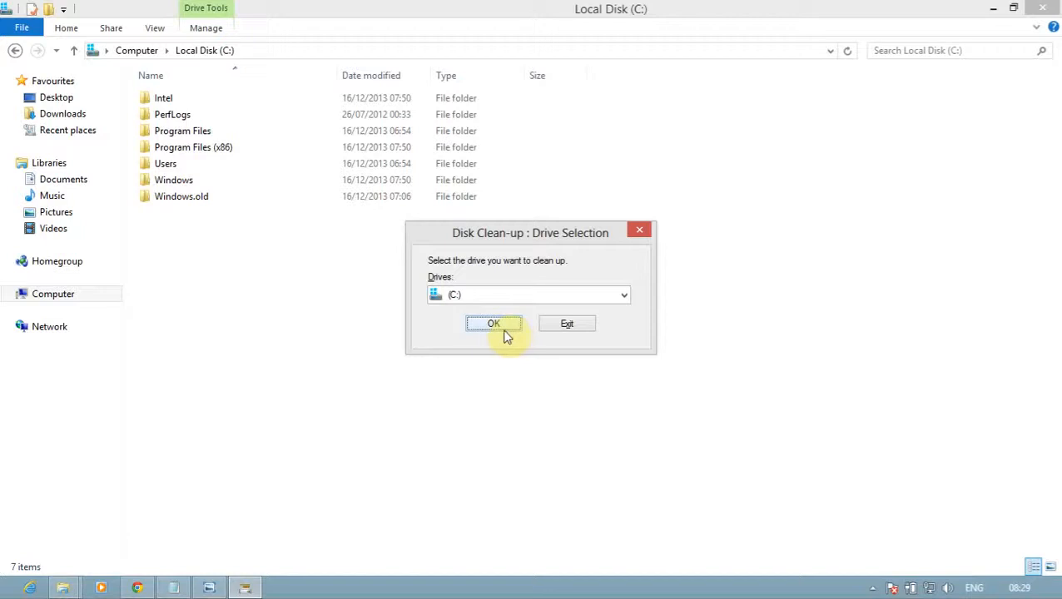
mouse_move(505, 297)
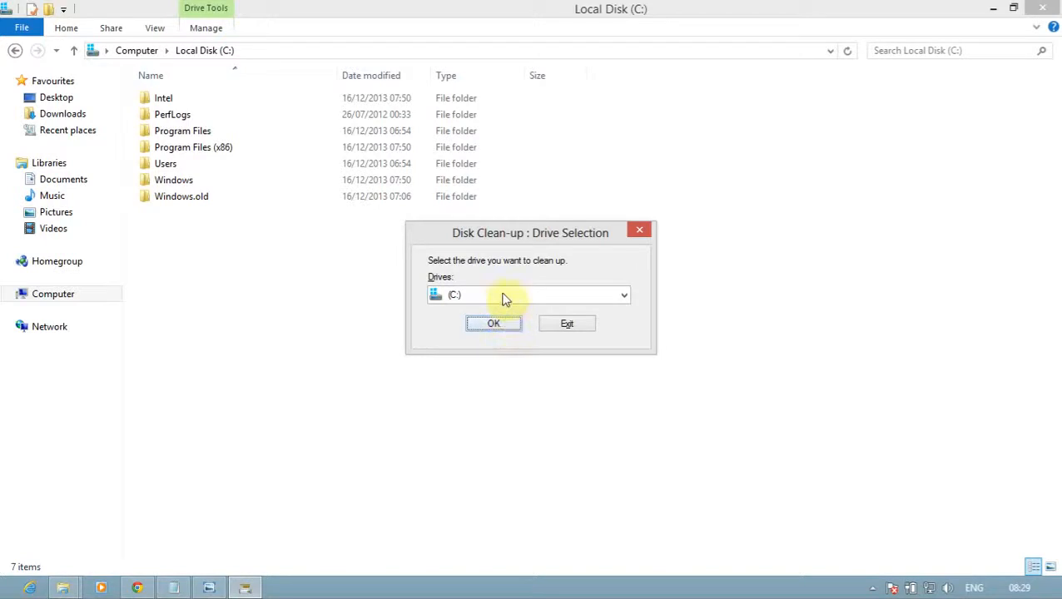
click(623, 295)
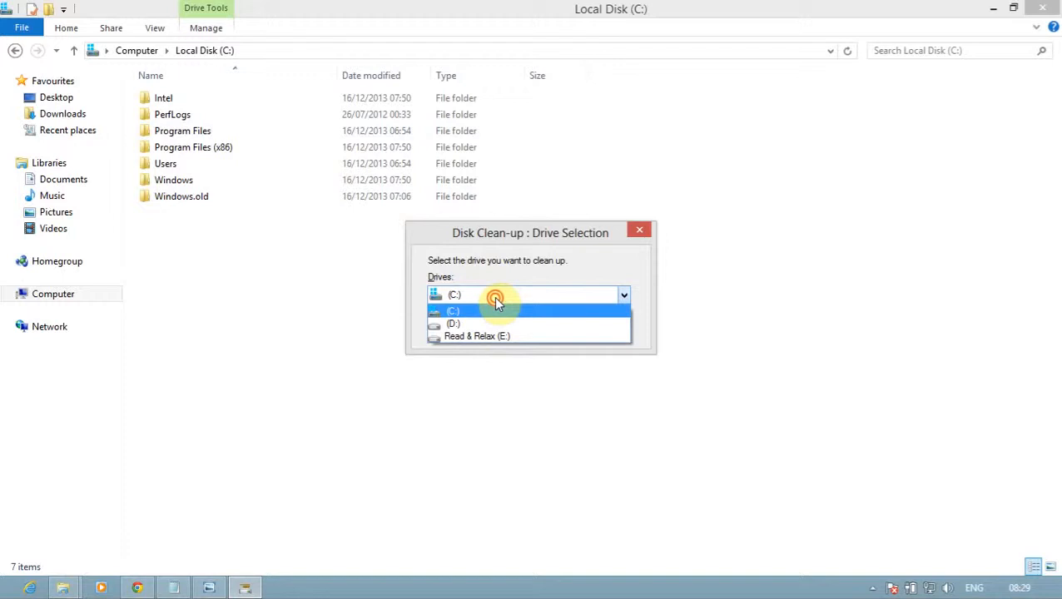
click(452, 310)
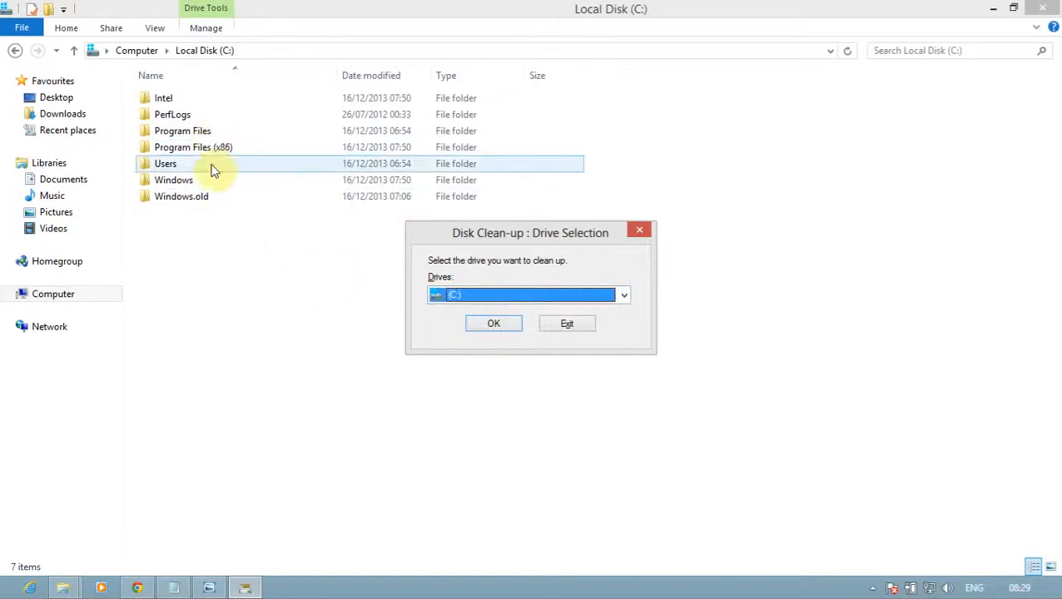
mouse_move(353, 252)
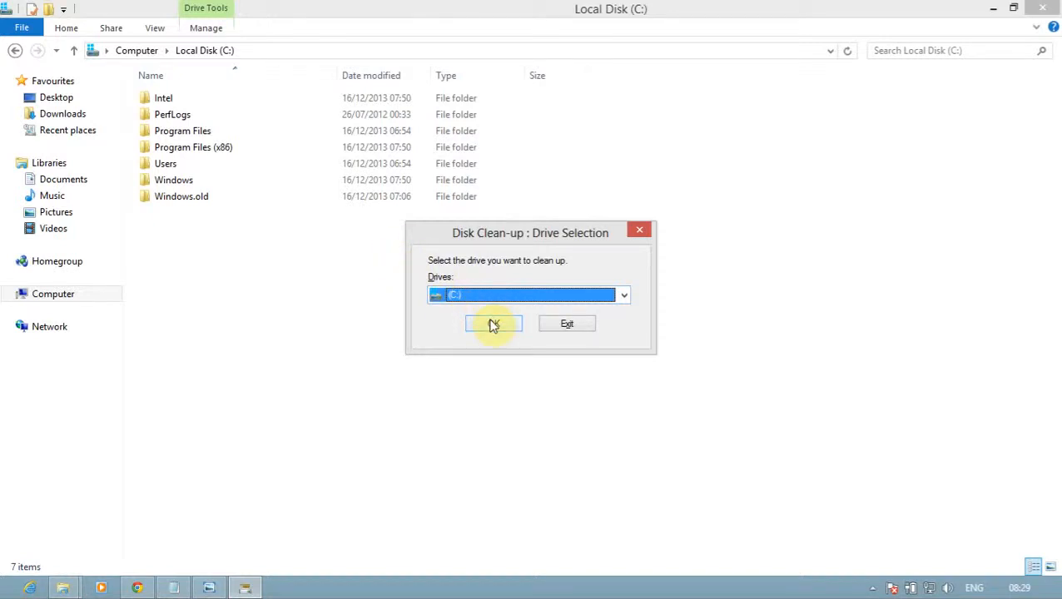
click(493, 323)
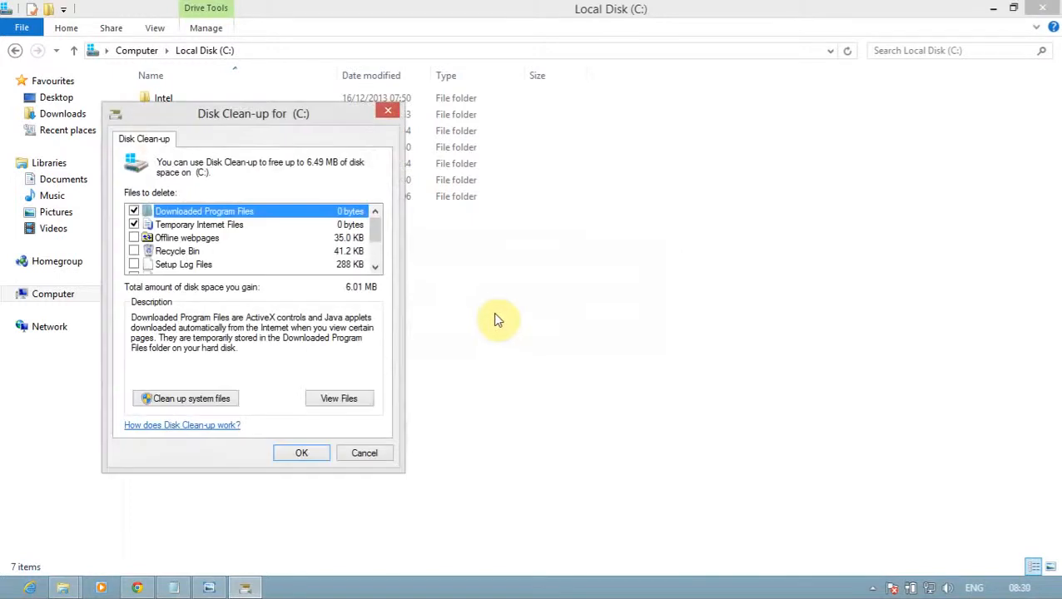
mouse_move(501, 317)
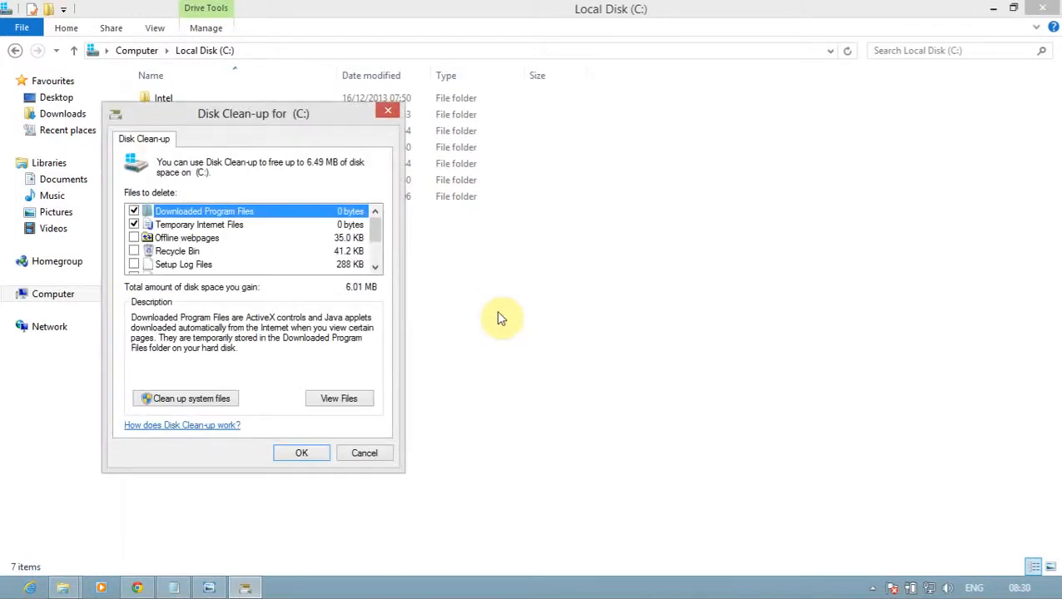
mouse_move(275, 114)
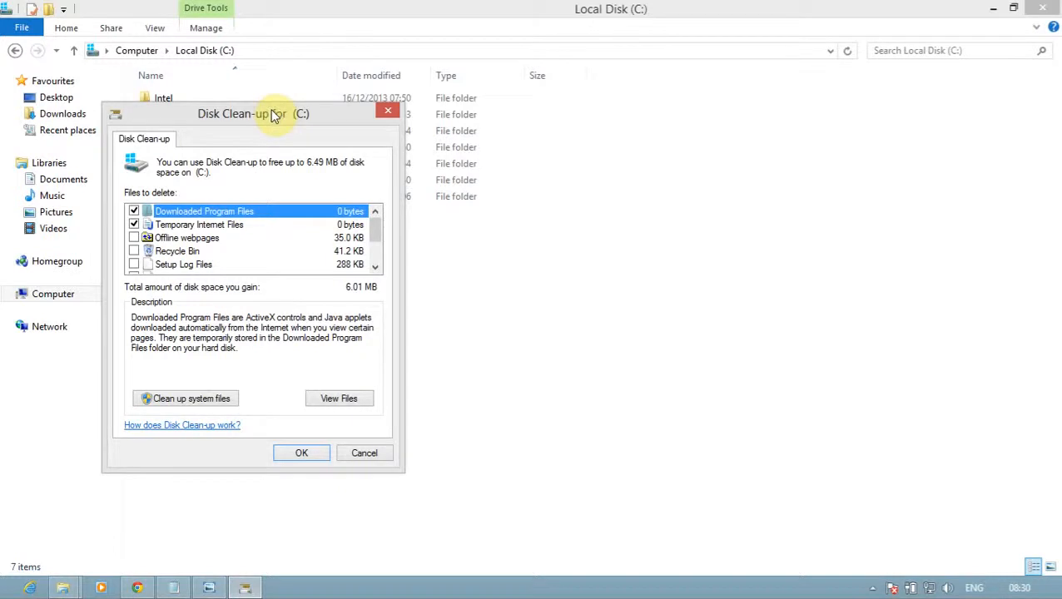
mouse_move(280, 8)
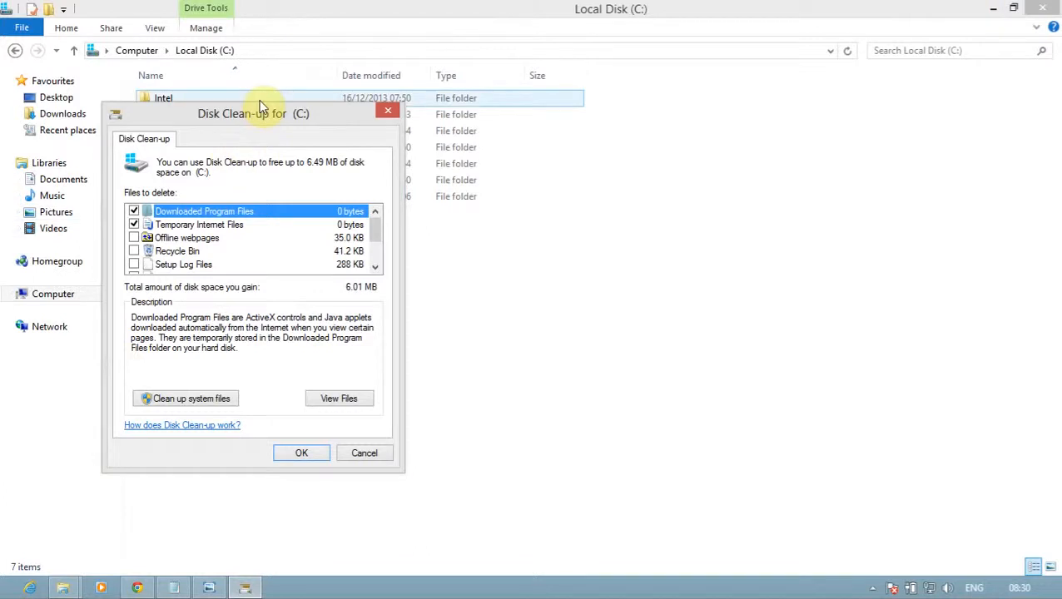
mouse_move(267, 115)
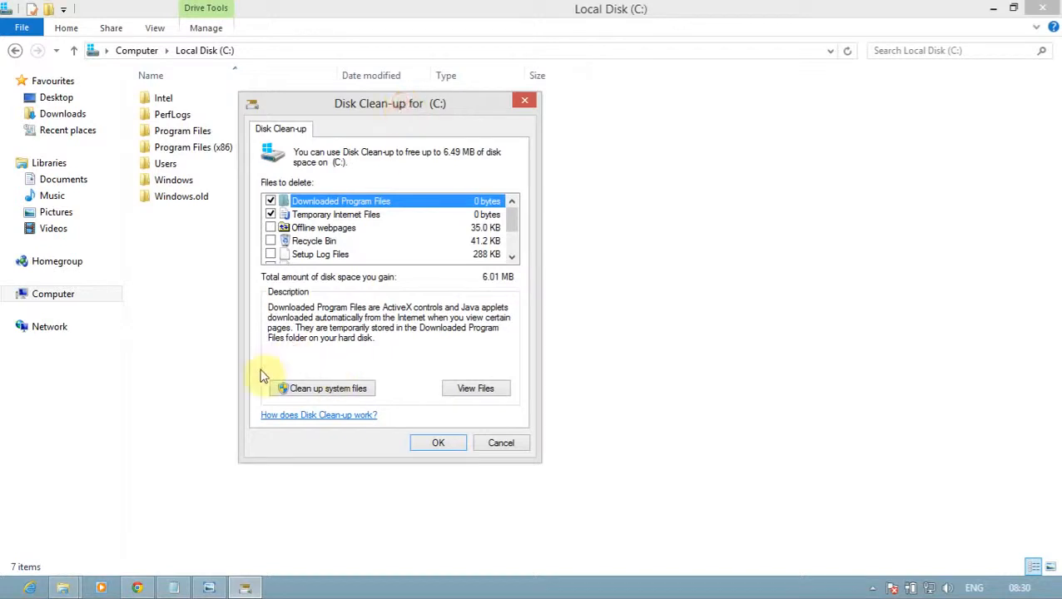
mouse_move(392, 401)
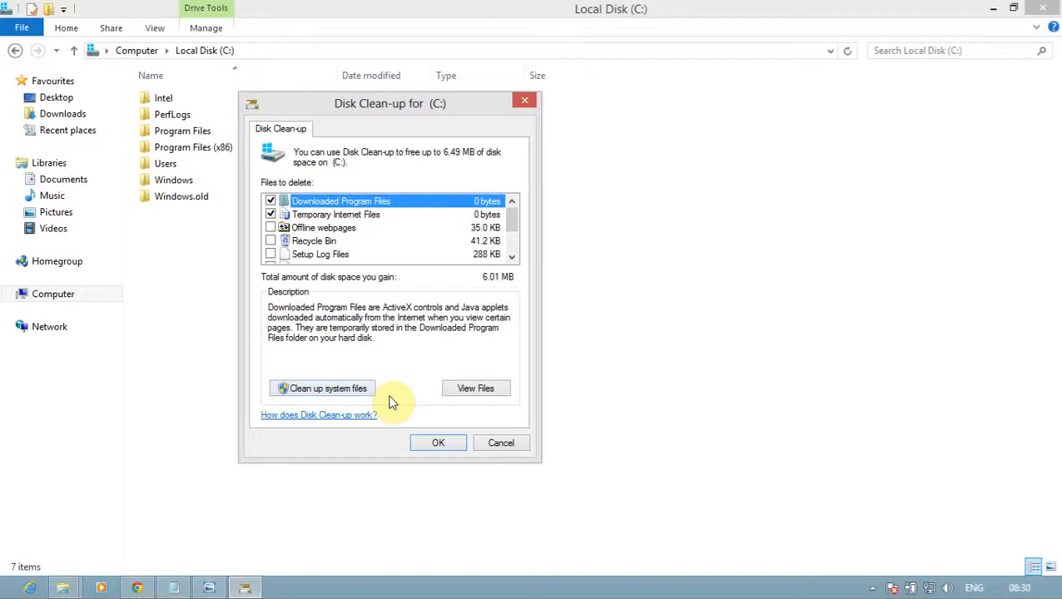
mouse_move(318, 355)
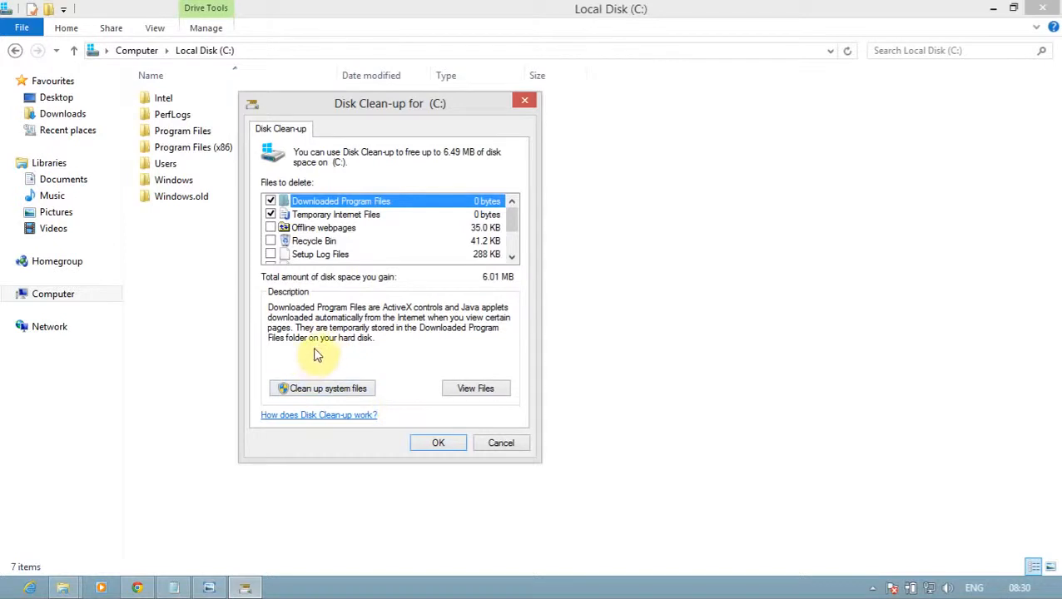
mouse_move(315, 258)
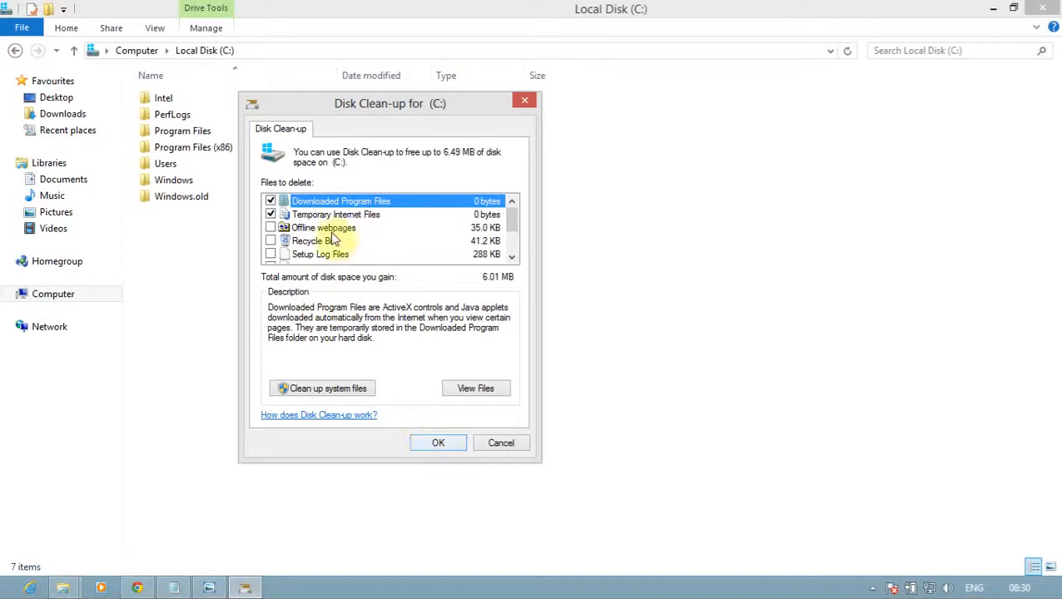
mouse_move(281, 382)
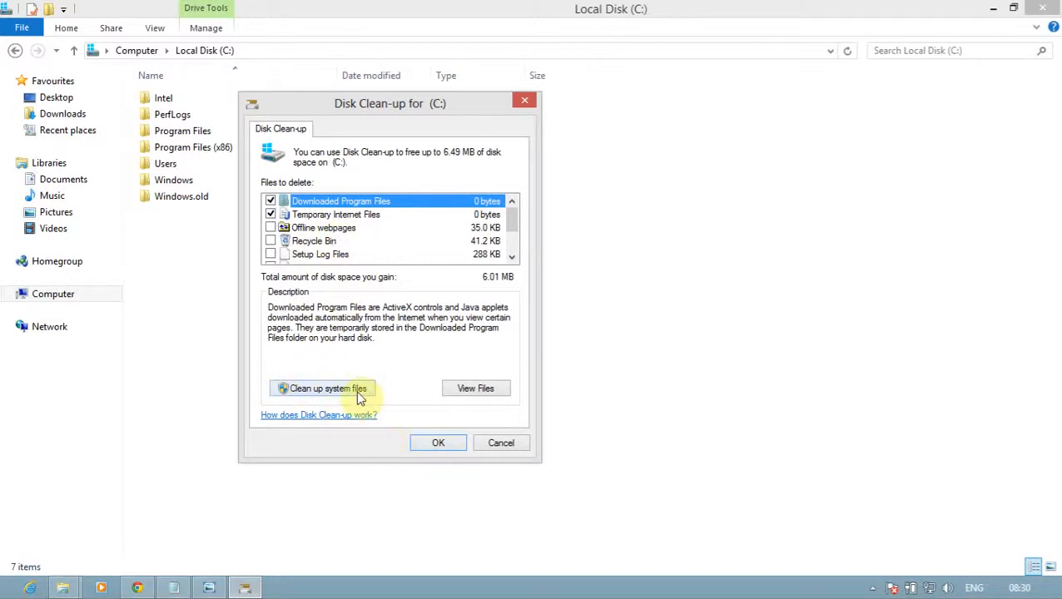
Restart Disk Clean-up in Clean up system files mode.
click(323, 388)
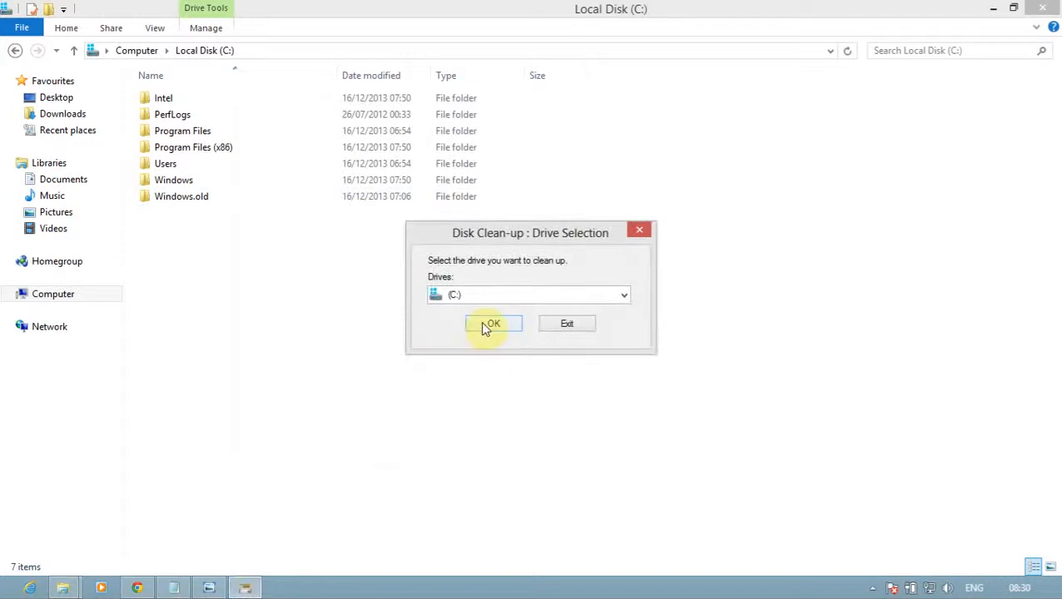
Confirm drive C: for the system-file scan.
click(493, 323)
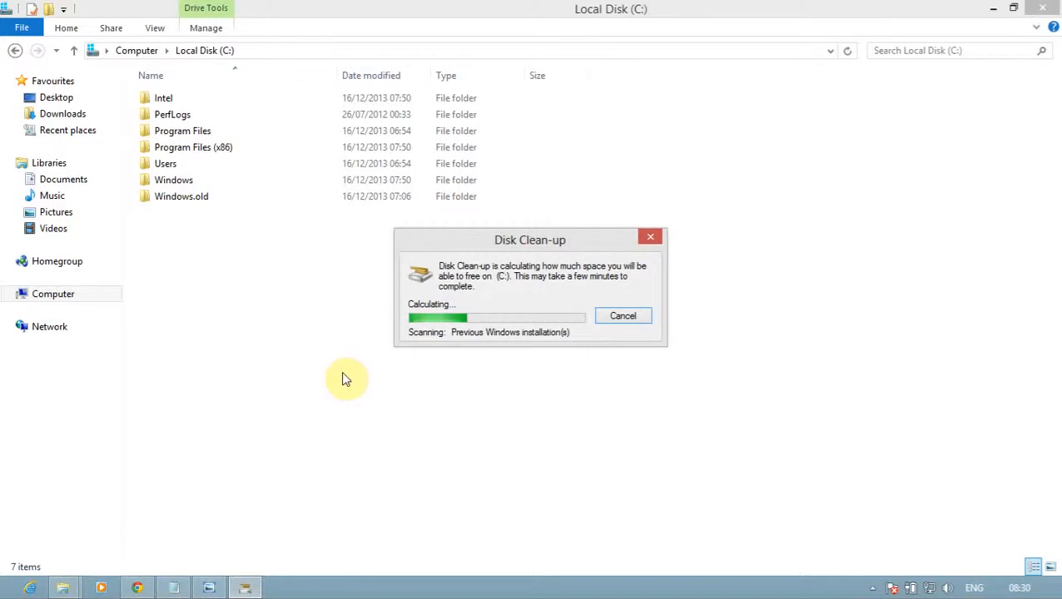
mouse_move(403, 353)
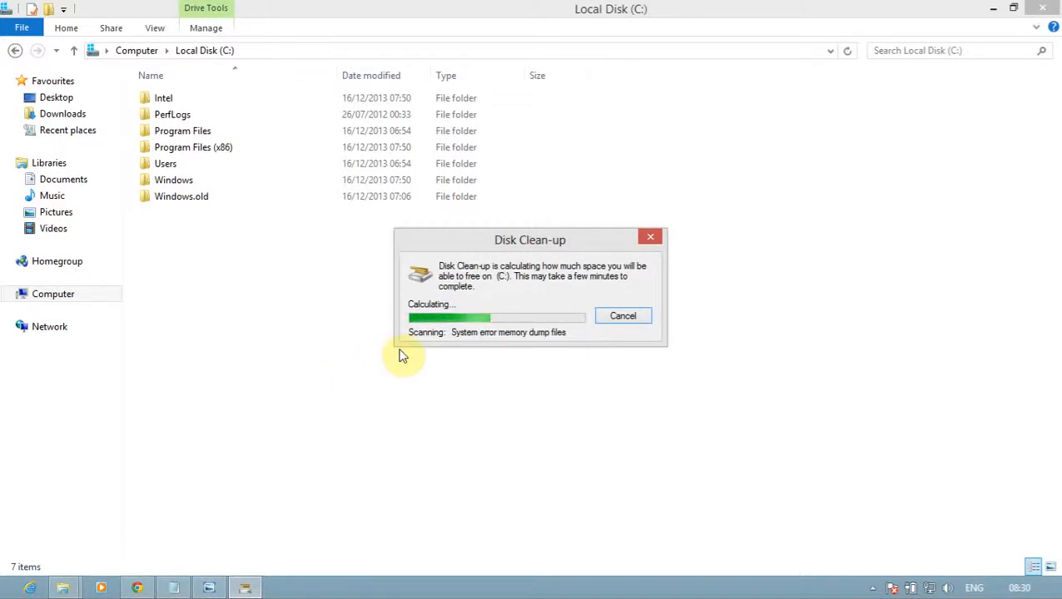
mouse_move(501, 257)
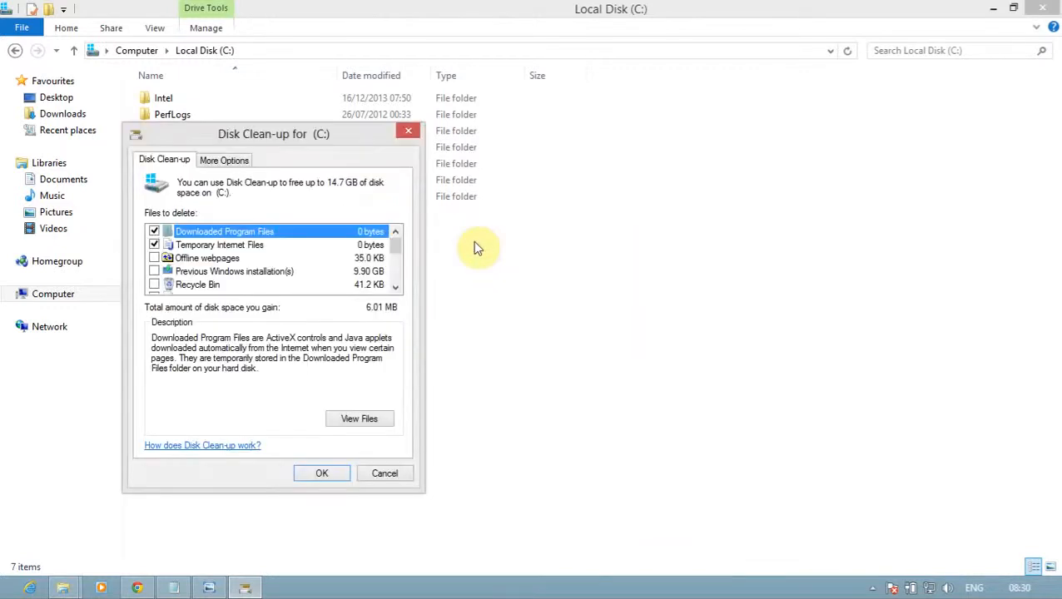
mouse_move(314, 249)
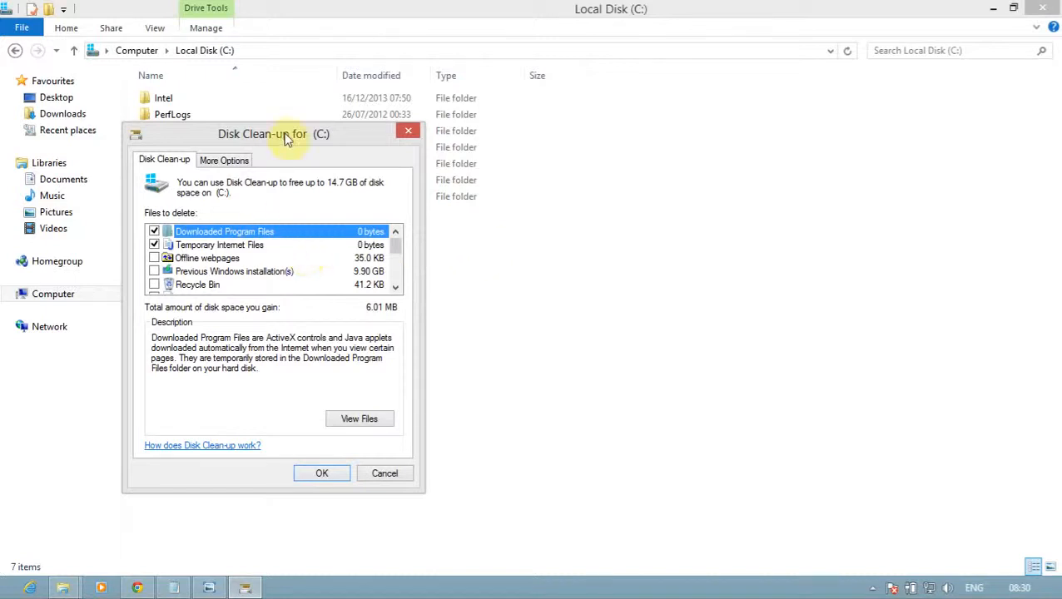
Center the Disk Clean-up window and tick Previous Windows installation(s), gaining 9.91 GB.
drag(273, 133, 472, 126)
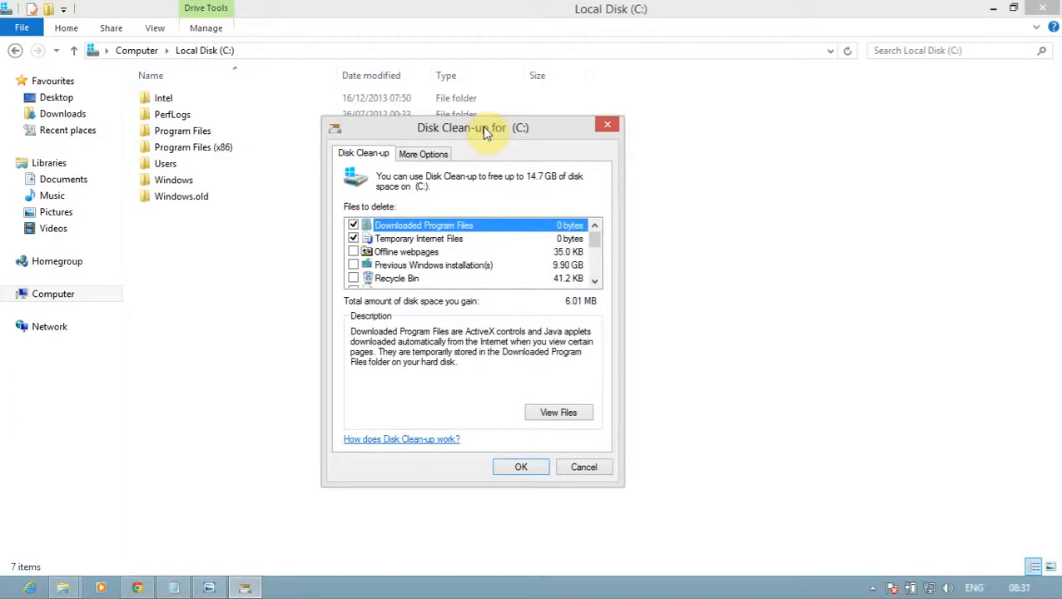
mouse_move(427, 271)
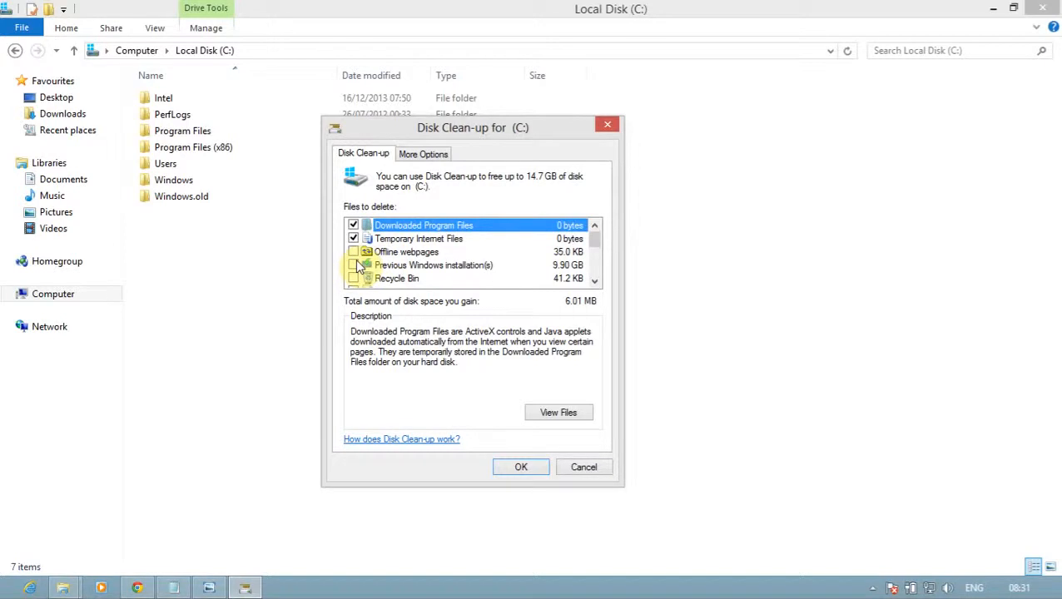
click(354, 265)
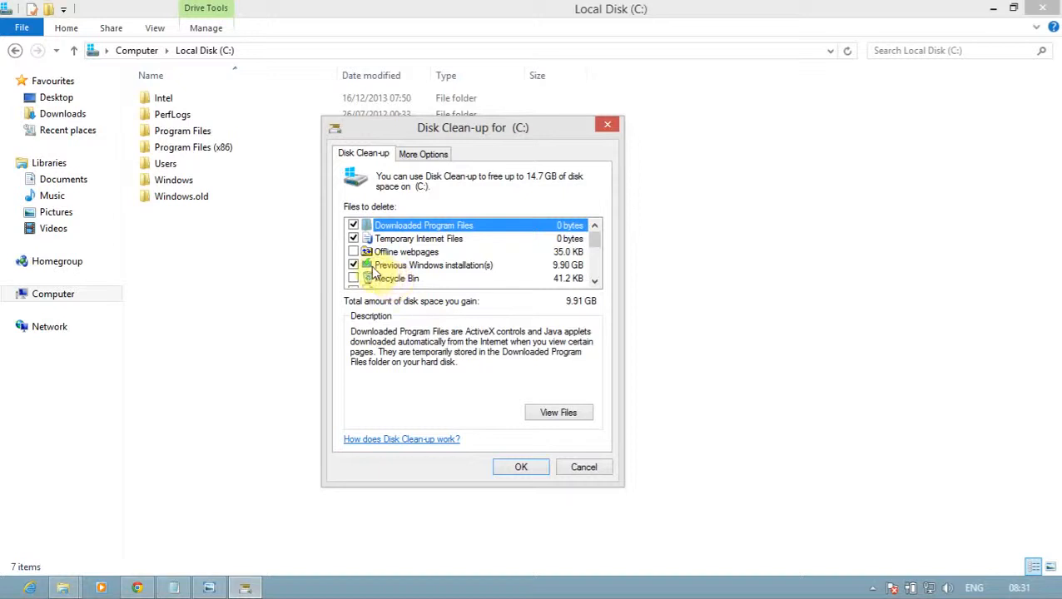
click(353, 265)
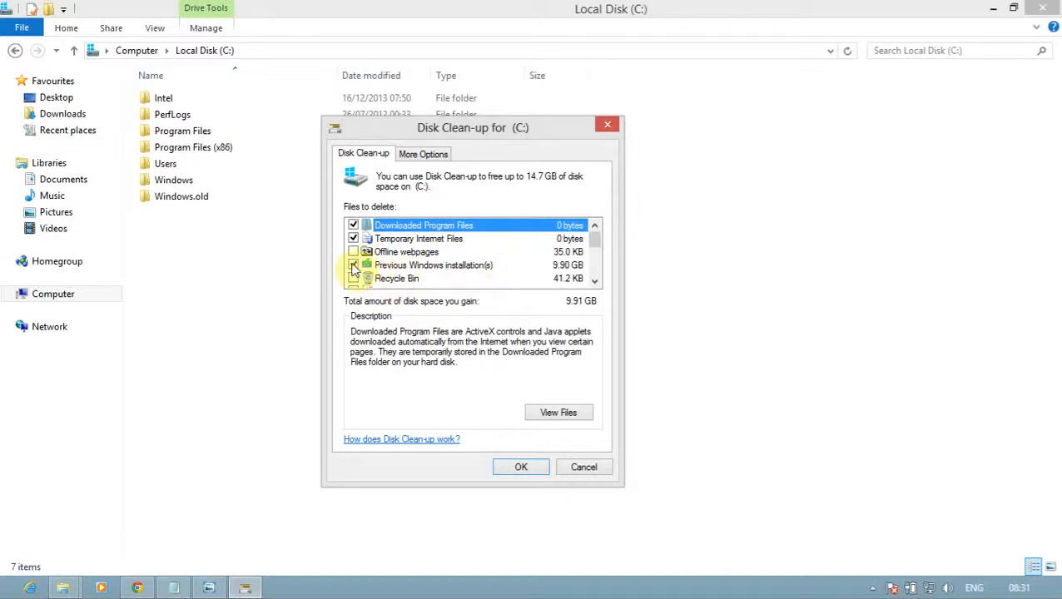
click(354, 265)
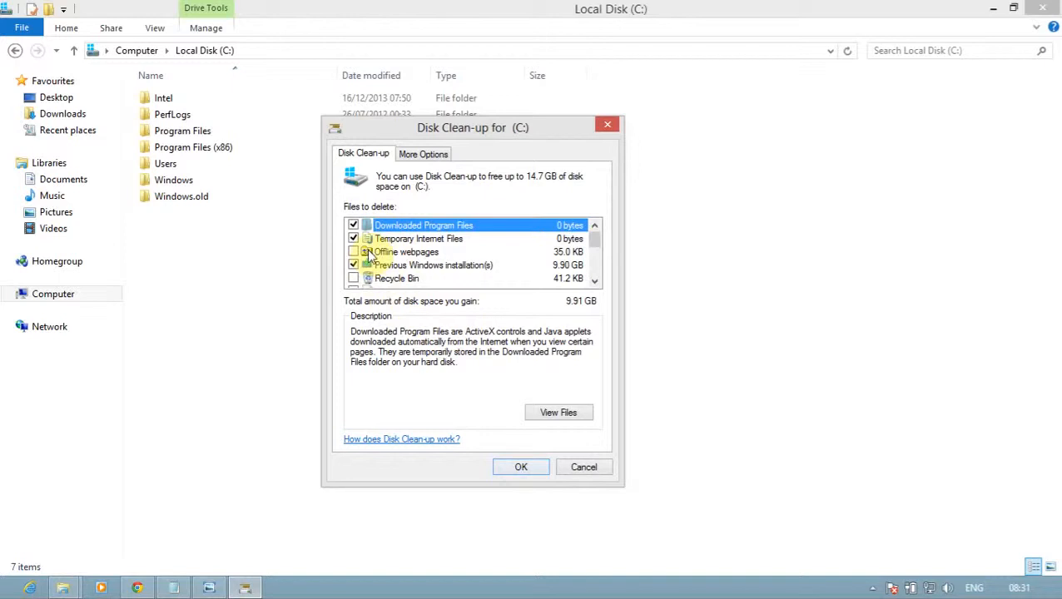
click(353, 252)
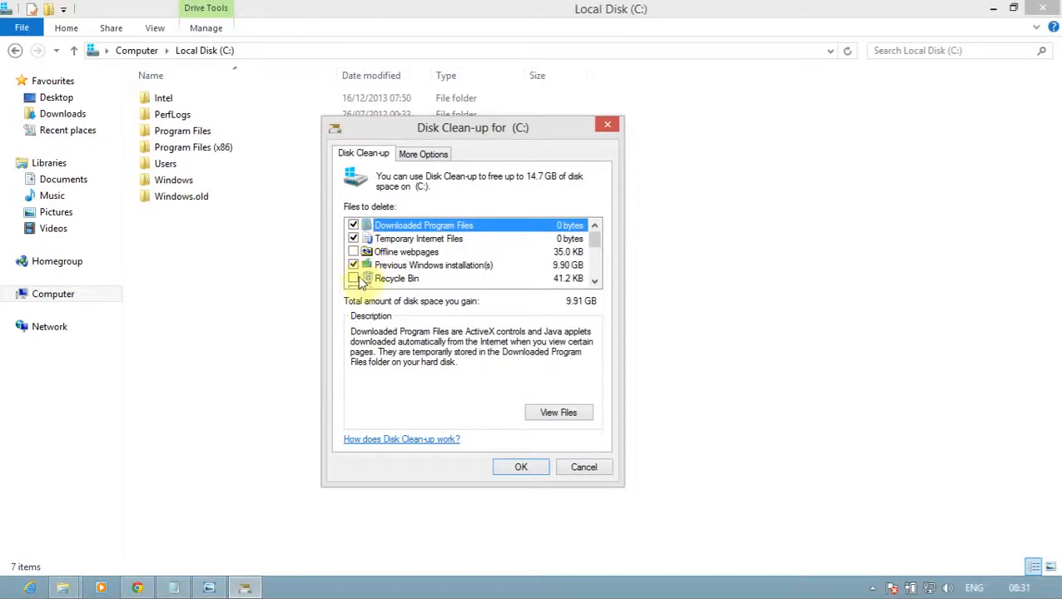
click(353, 265)
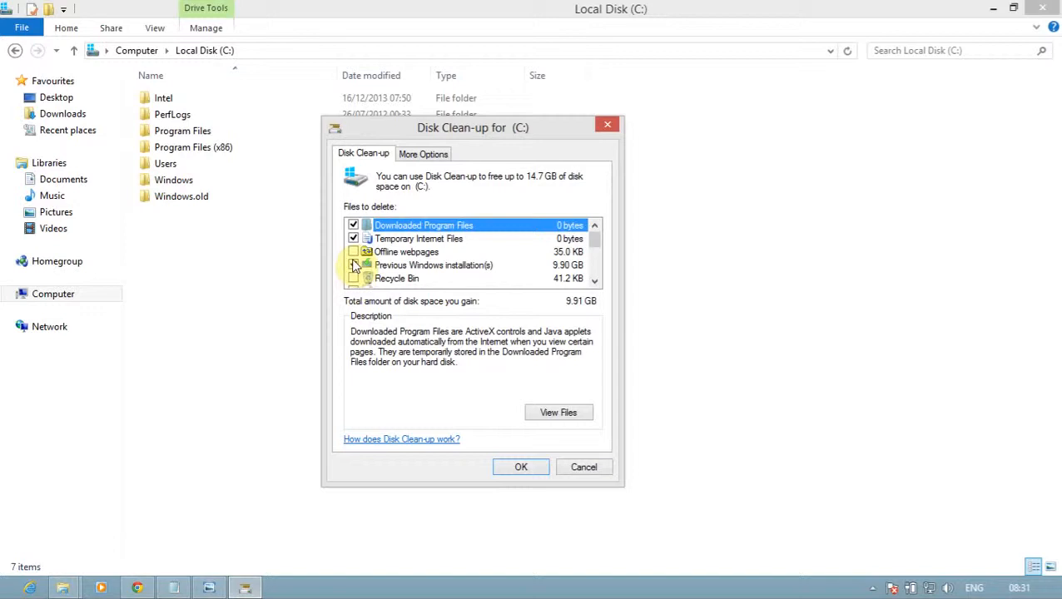
scroll(down, 3)
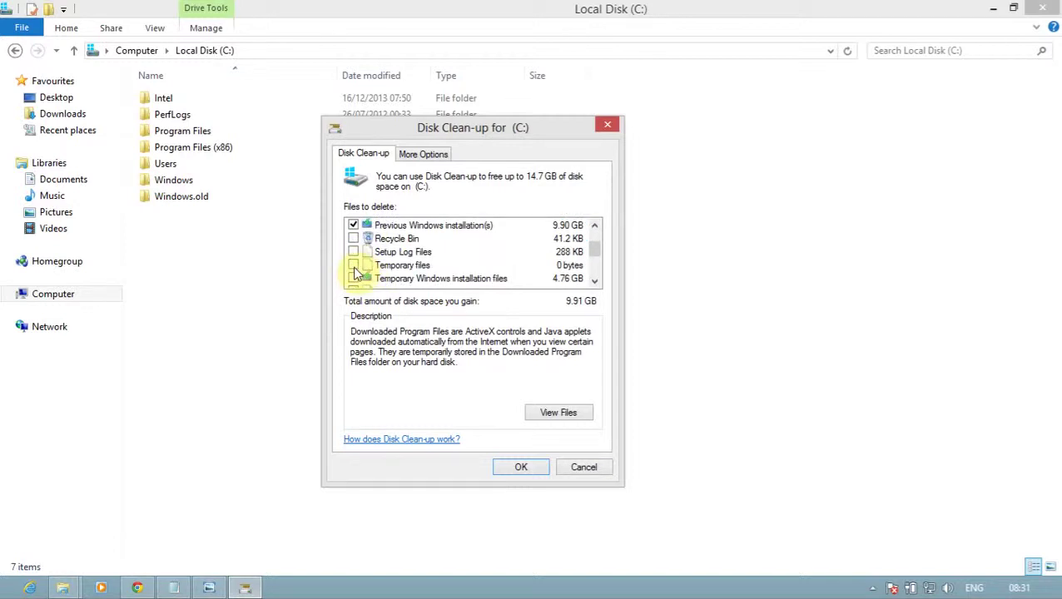
scroll(down, 3)
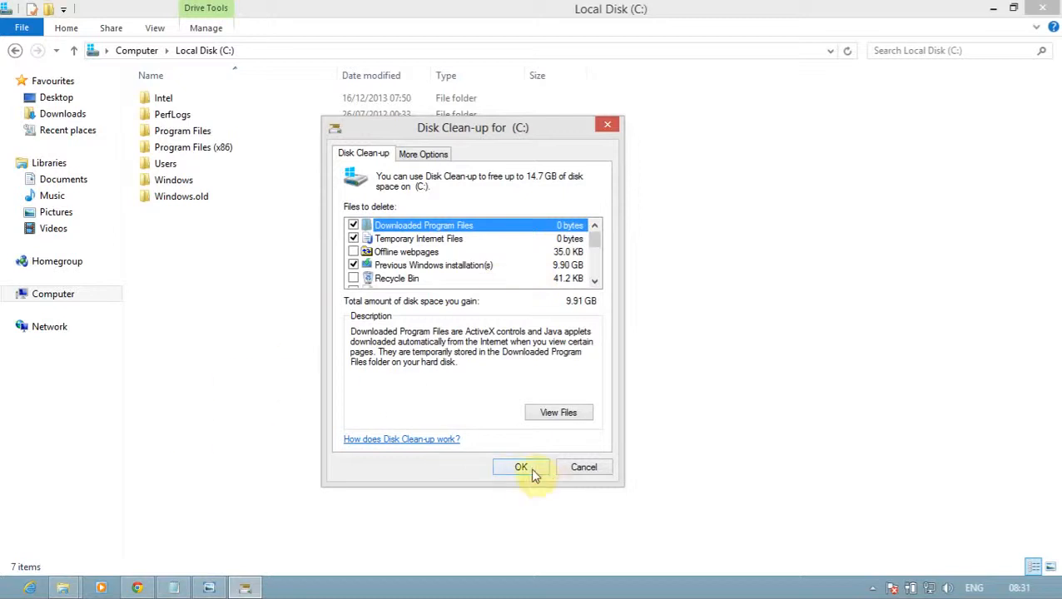
Start the clean-up and confirm permanently deleting the selected files.
click(521, 467)
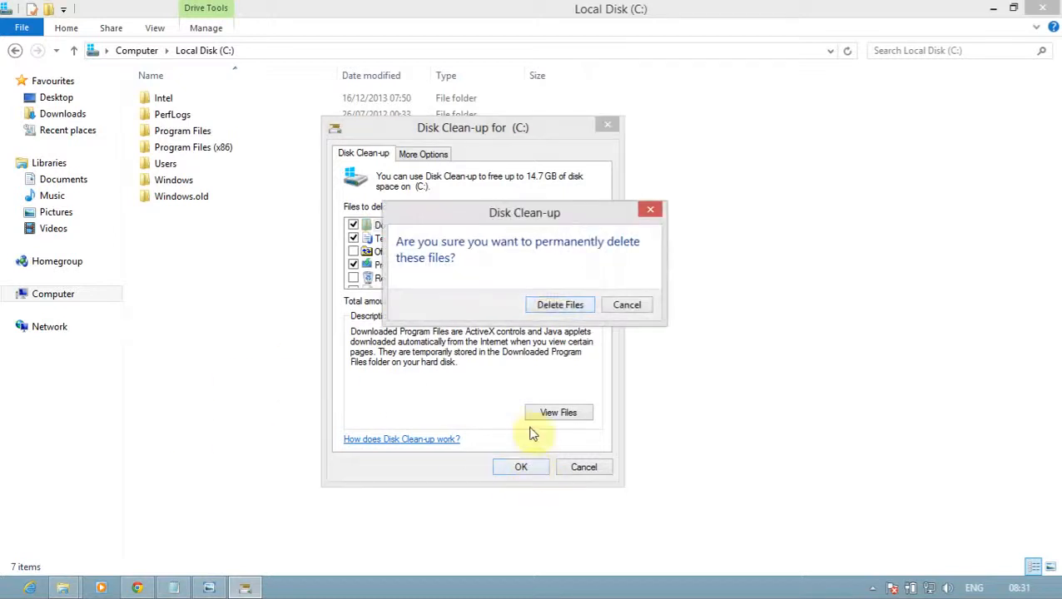
mouse_move(560, 304)
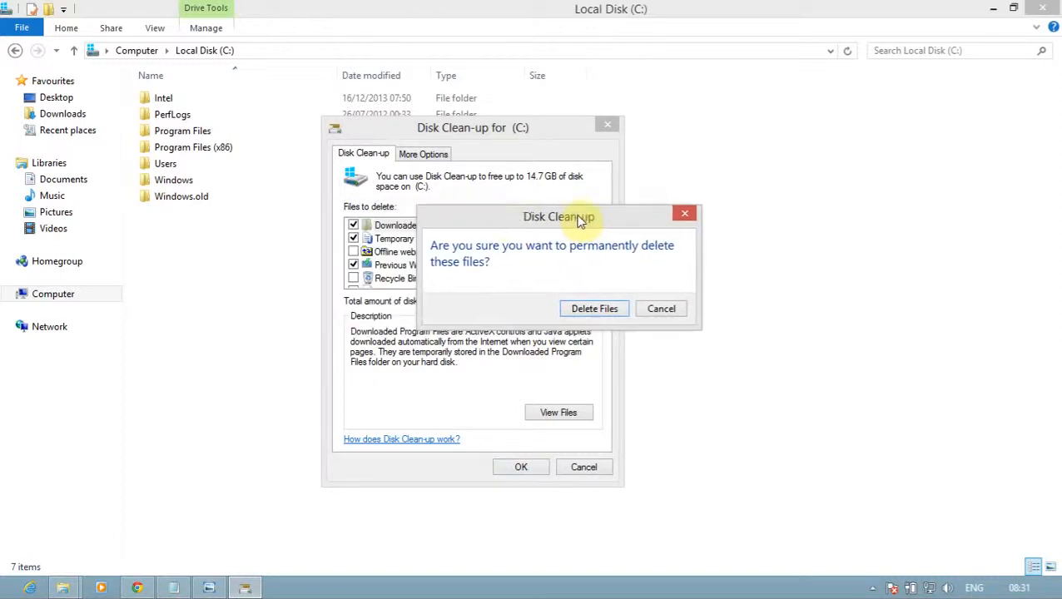
mouse_move(616, 263)
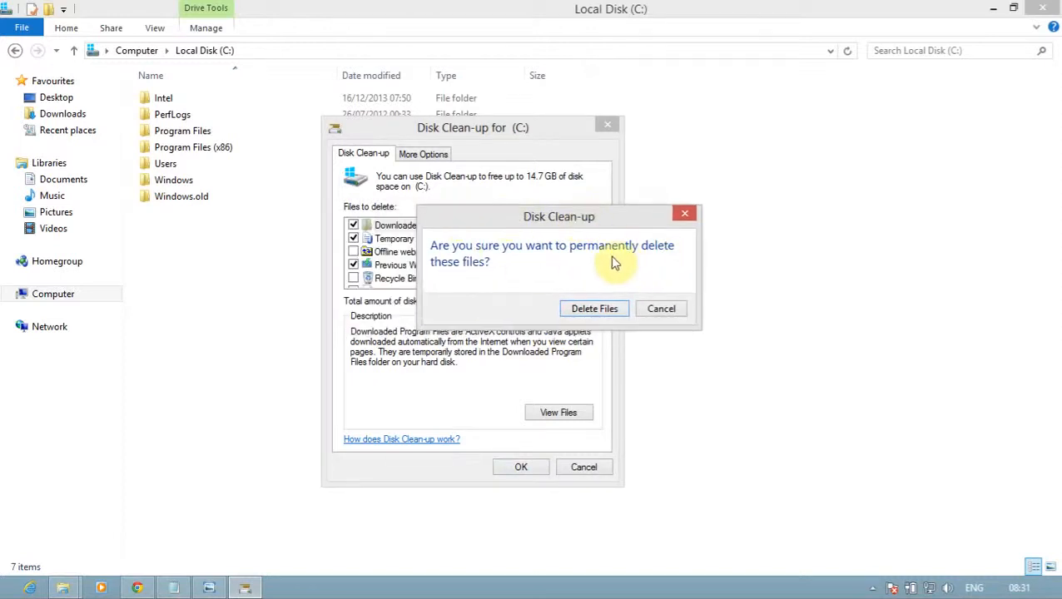
mouse_move(558, 273)
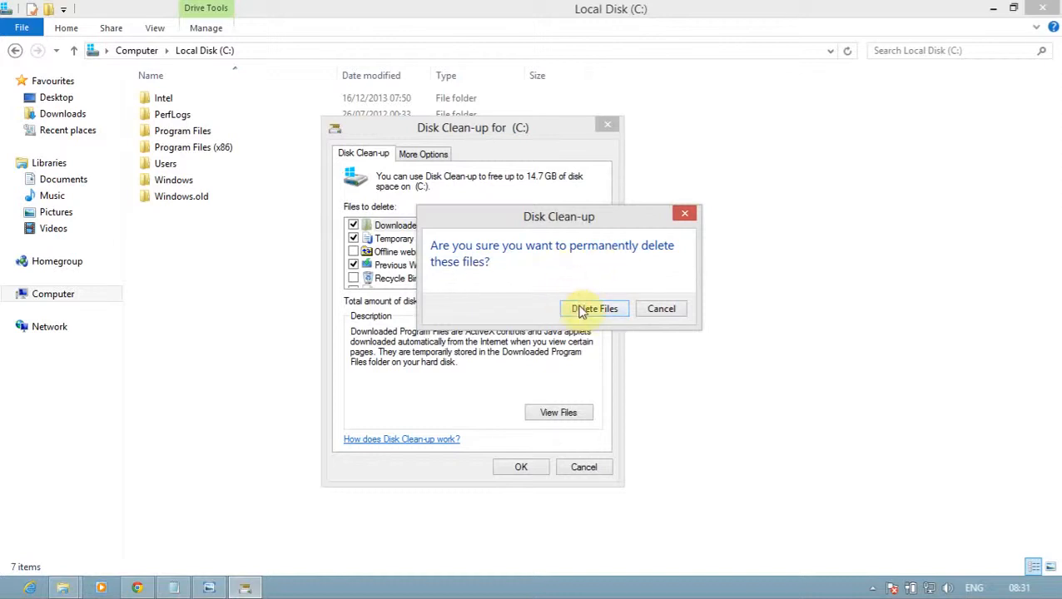
click(594, 308)
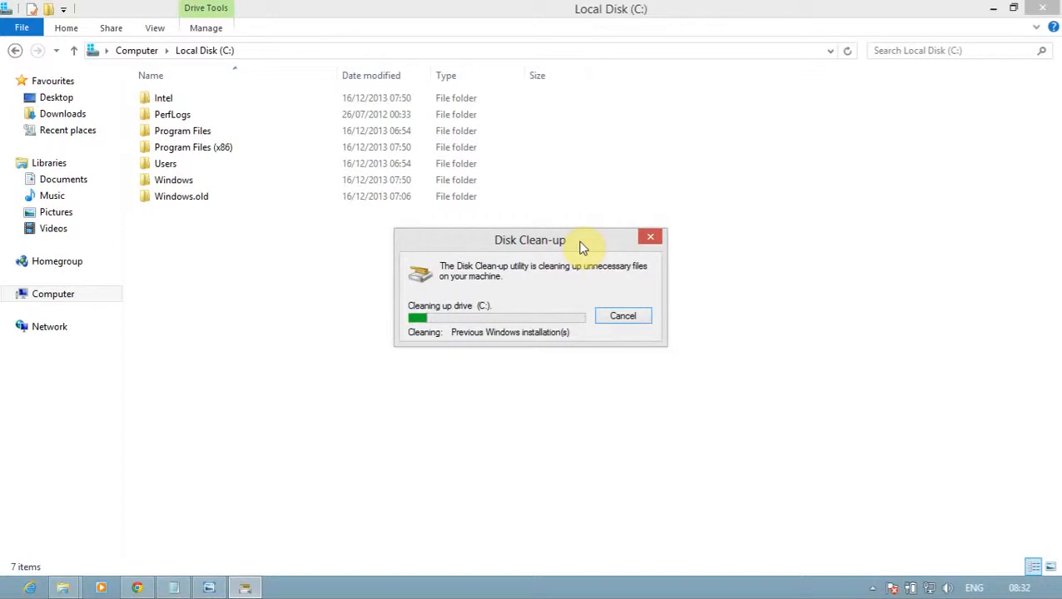
mouse_move(511, 323)
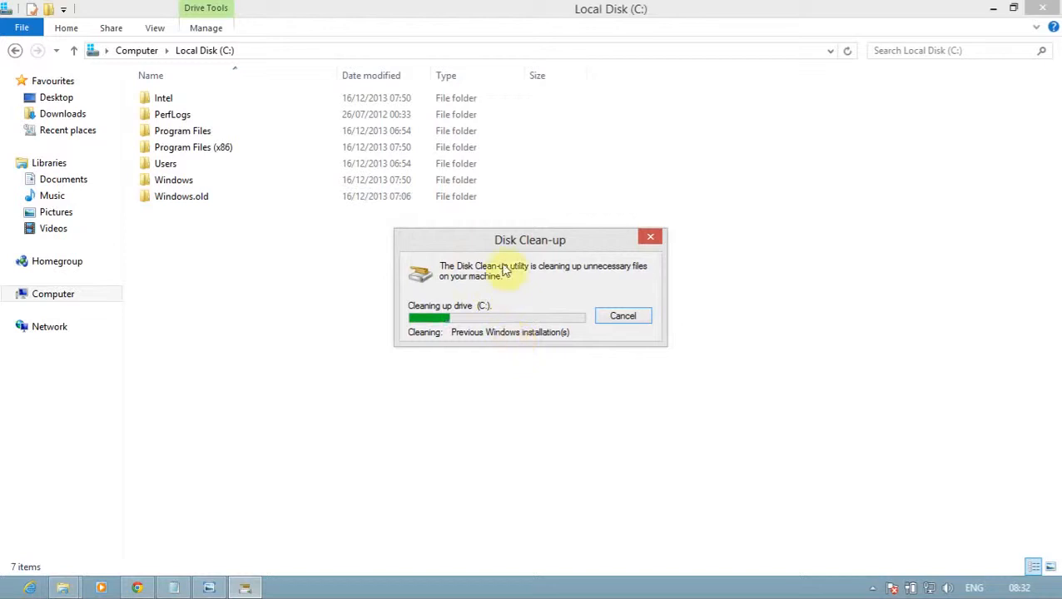
mouse_move(514, 249)
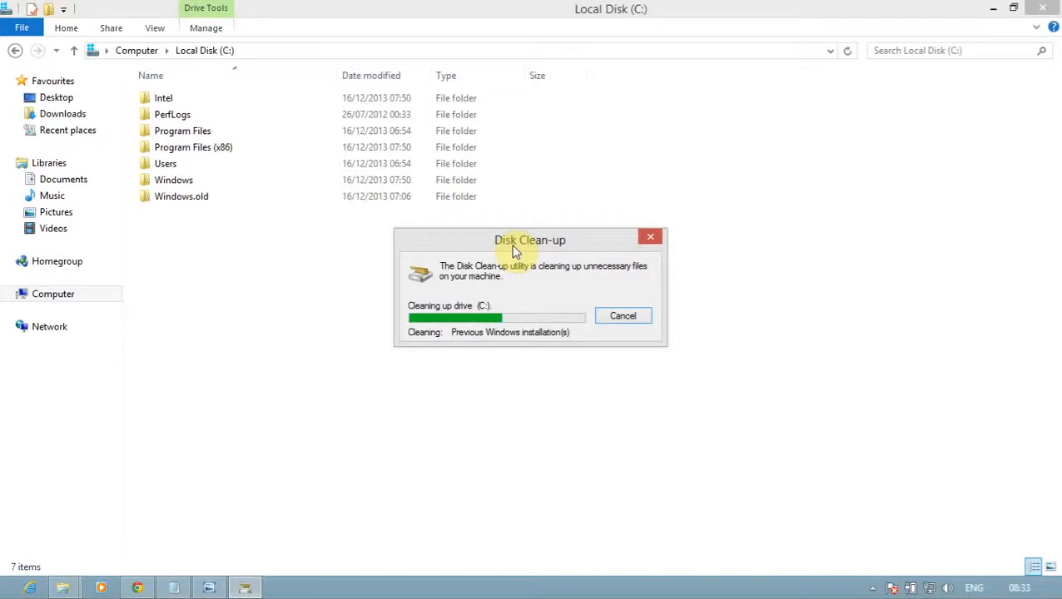
mouse_move(425, 339)
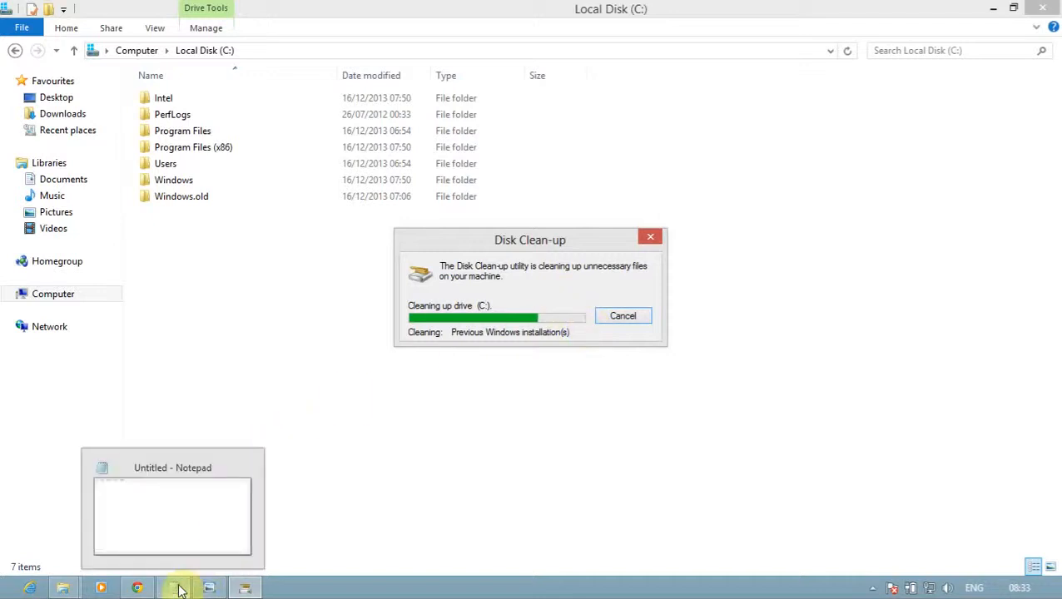
Type clearmgr into the blank Notepad document, fixing typos along the way.
click(170, 586)
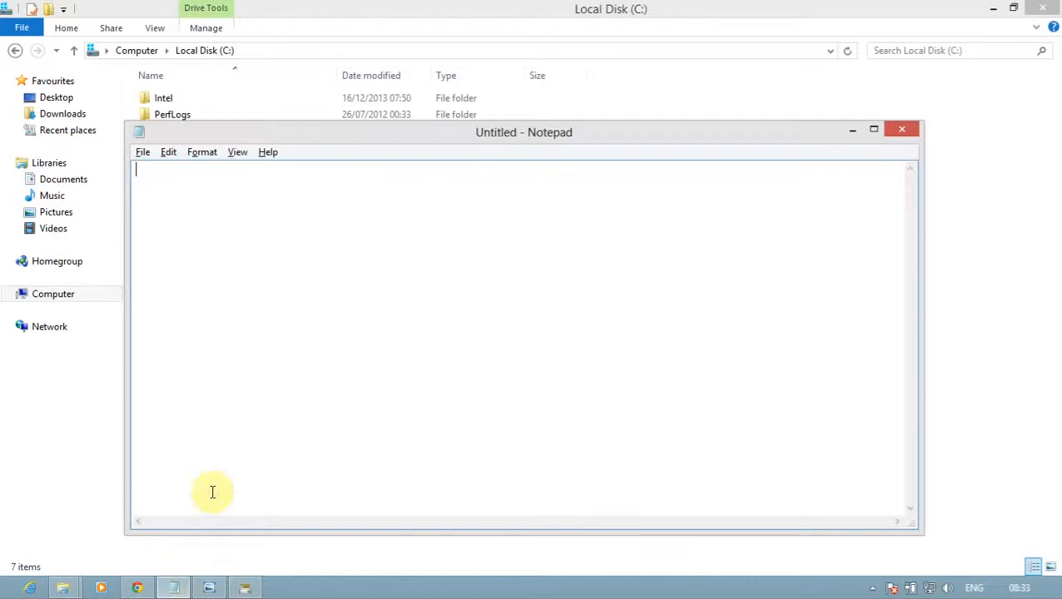
text(c1r)
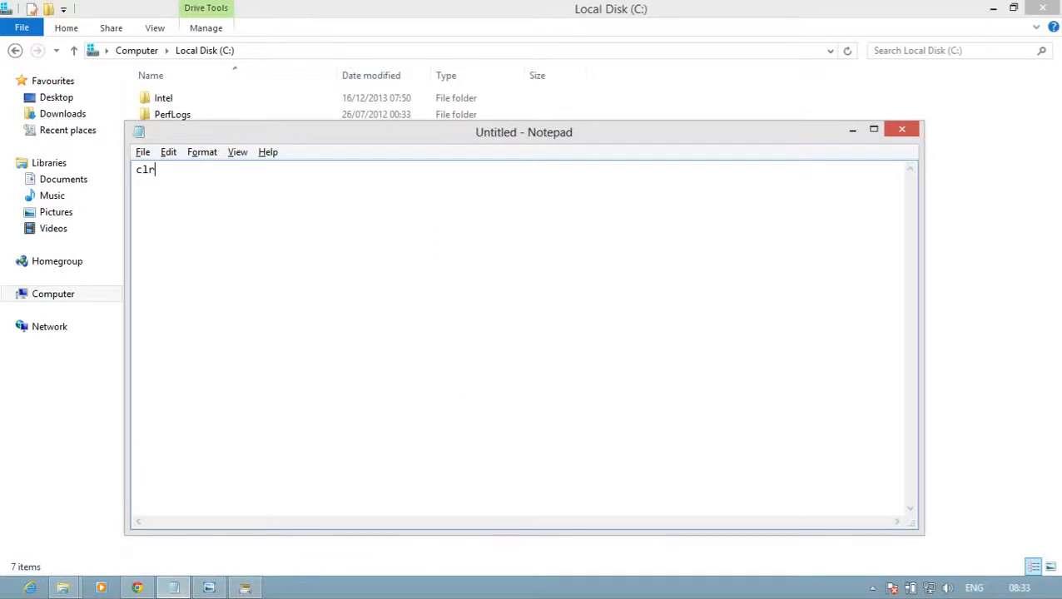
key(Backspace)
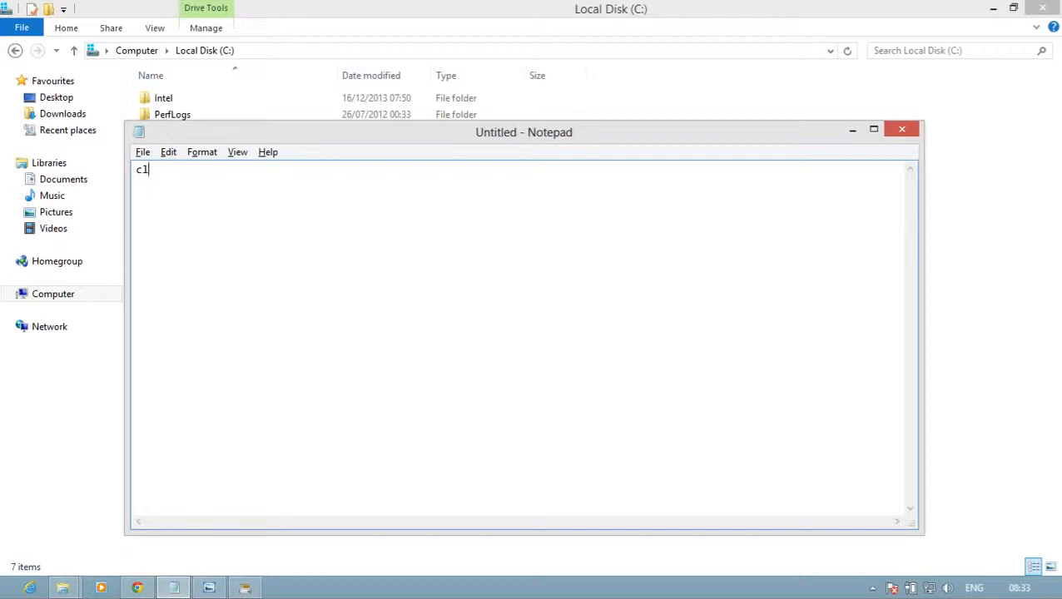
mouse_move(212, 492)
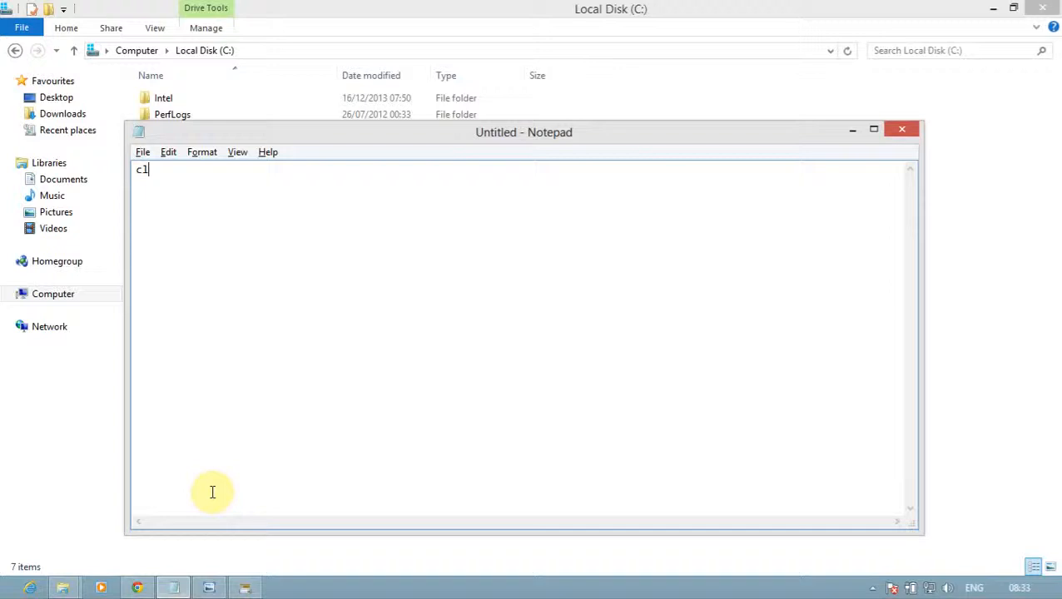
key(Win+r)
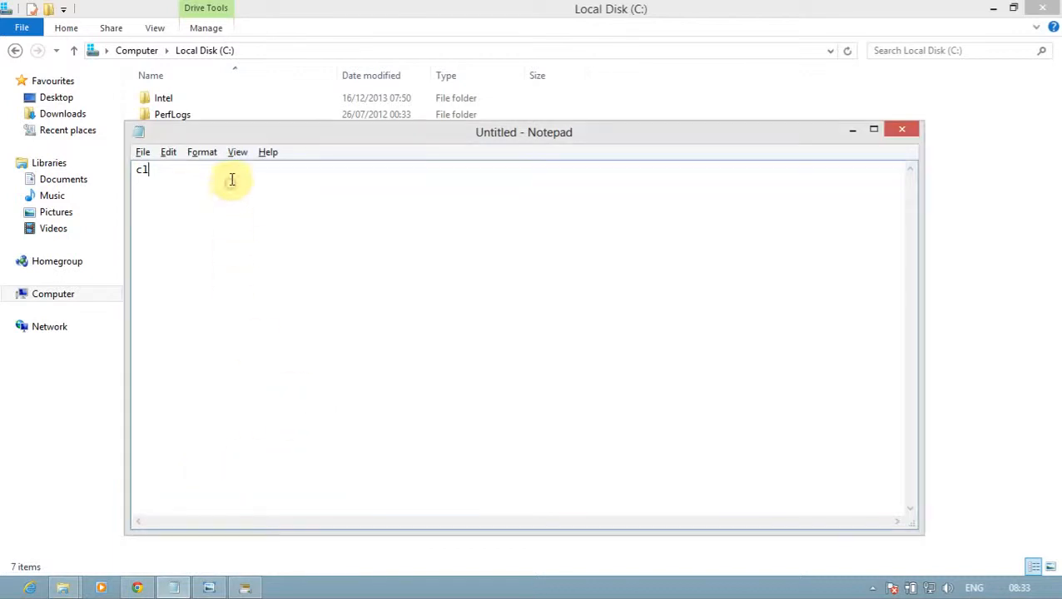
text(clear,m)
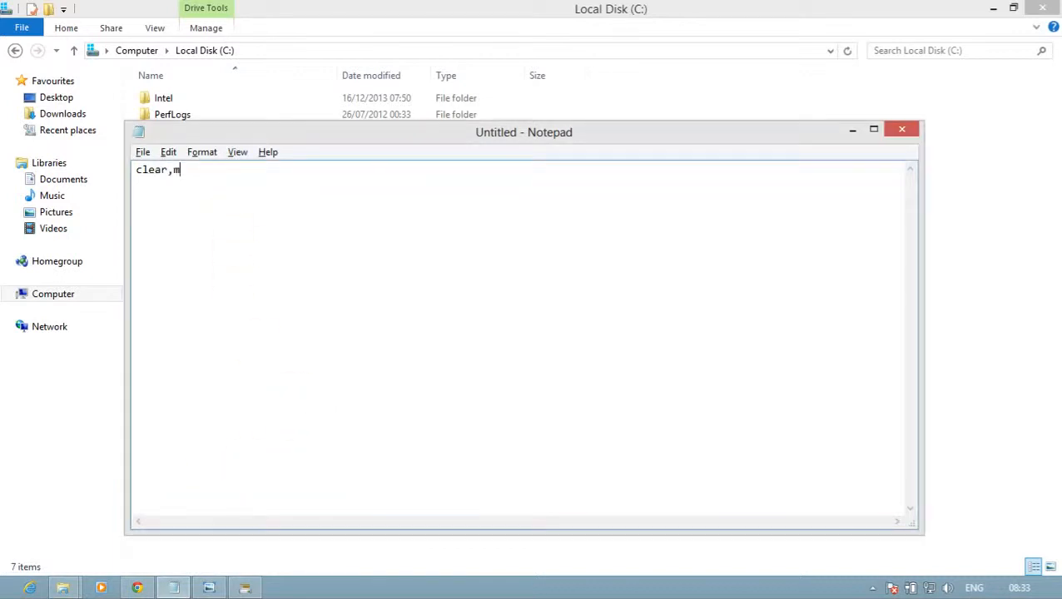
key(Backspace)
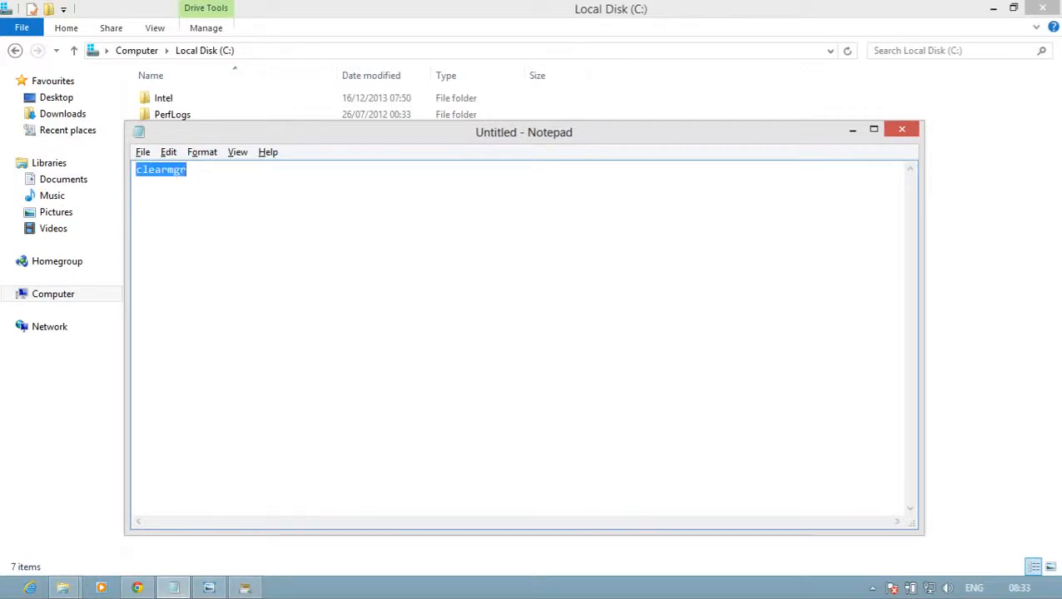
Set the selected text to 48-point Consolas.
click(201, 151)
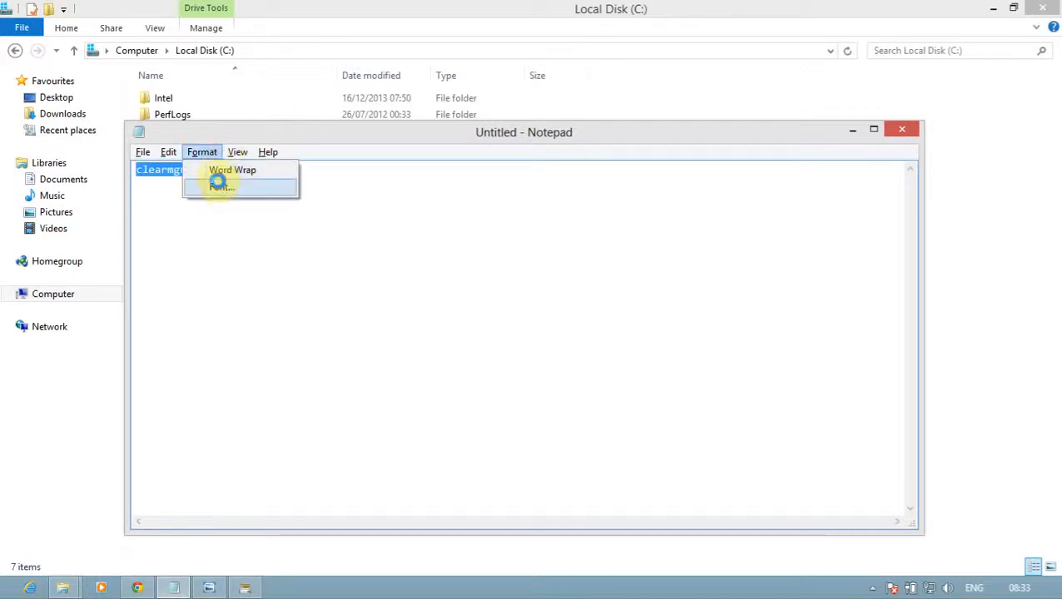
click(223, 186)
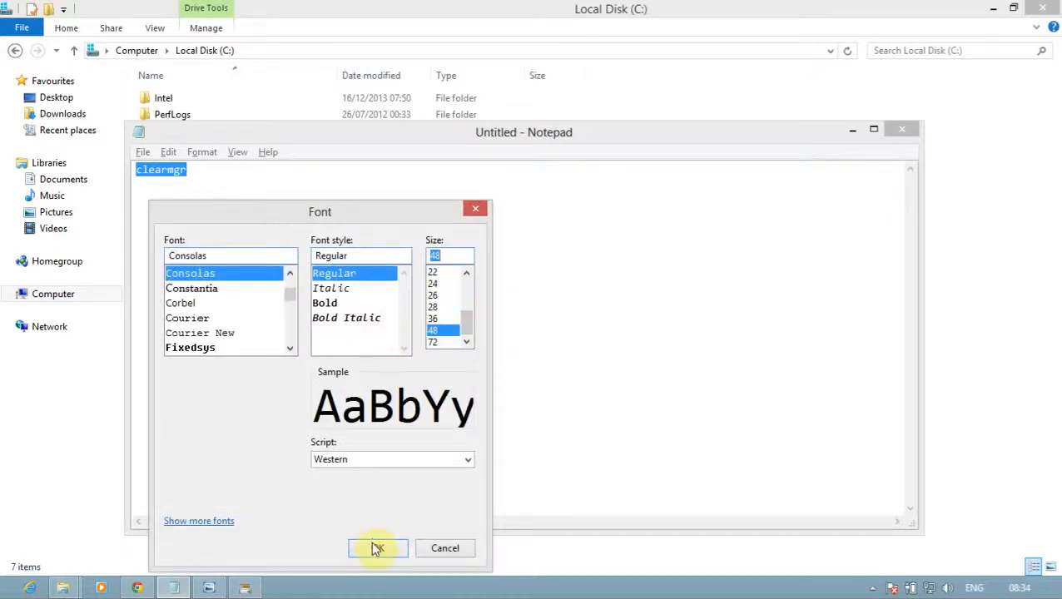
click(377, 548)
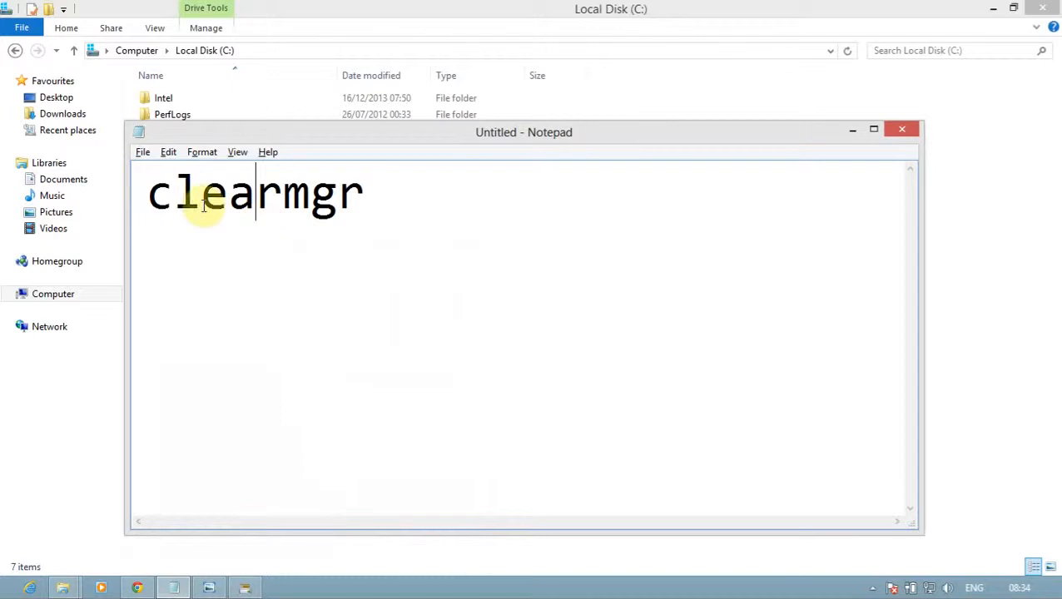
mouse_move(151, 244)
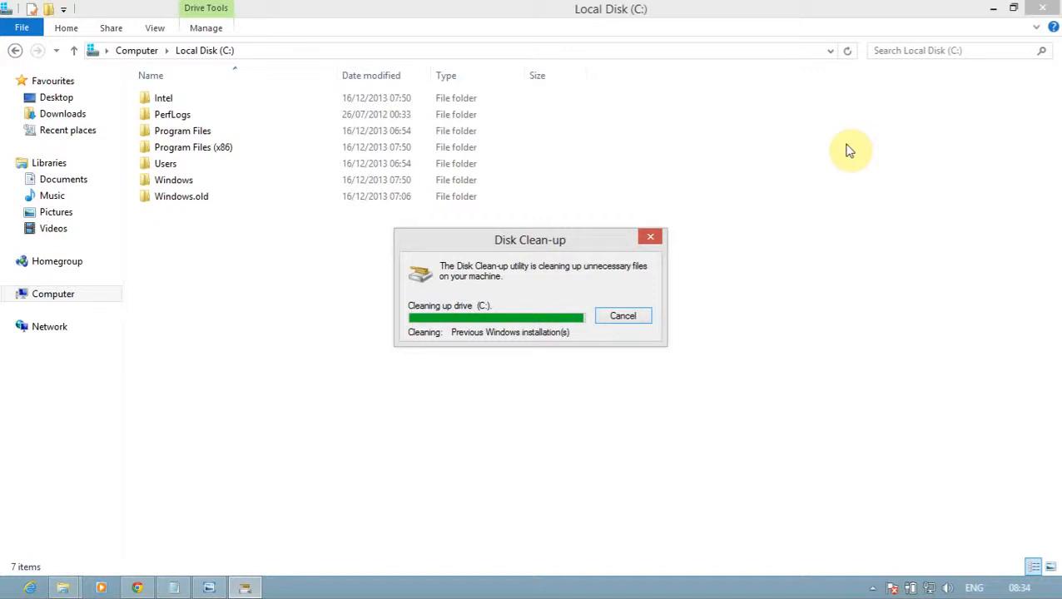
mouse_move(581, 241)
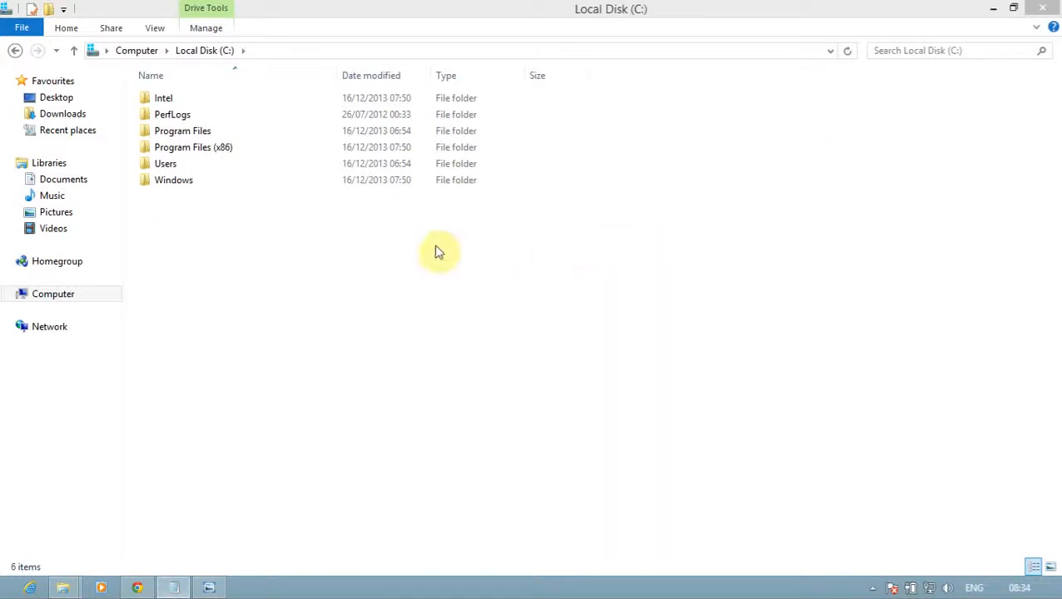
right_click(439, 252)
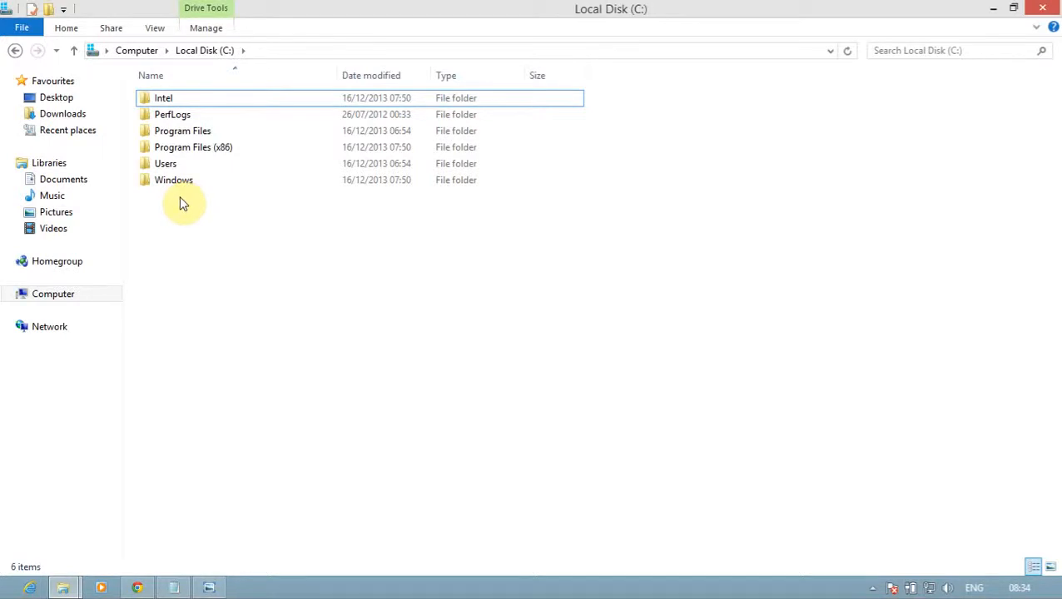
mouse_move(188, 216)
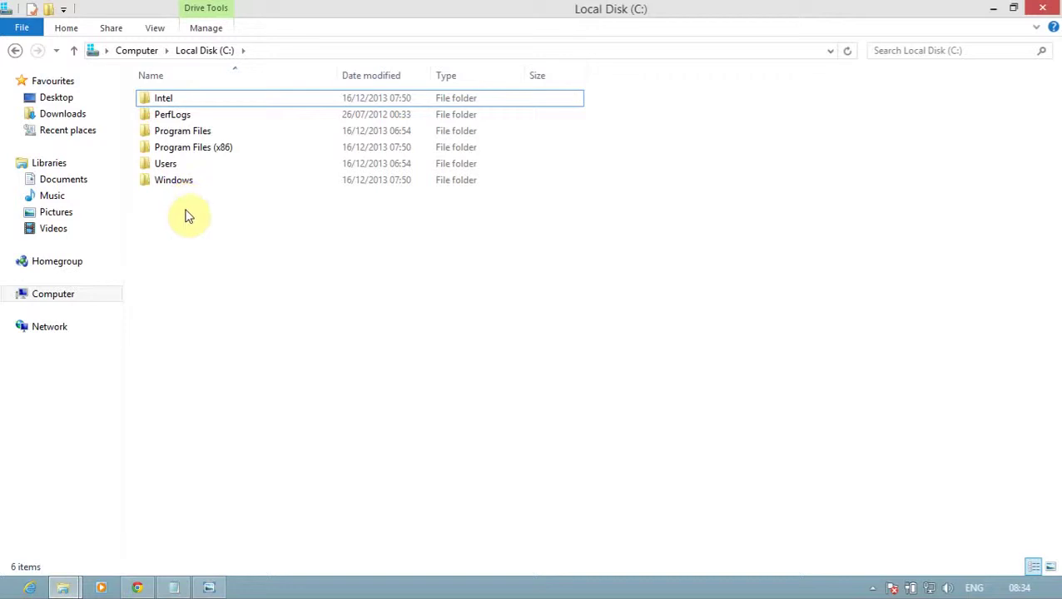